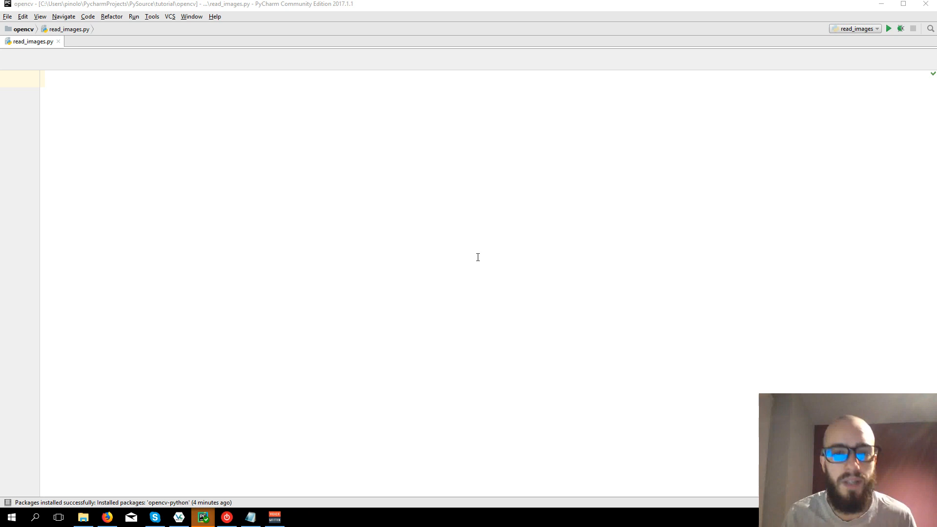
mouse_move(121, 95)
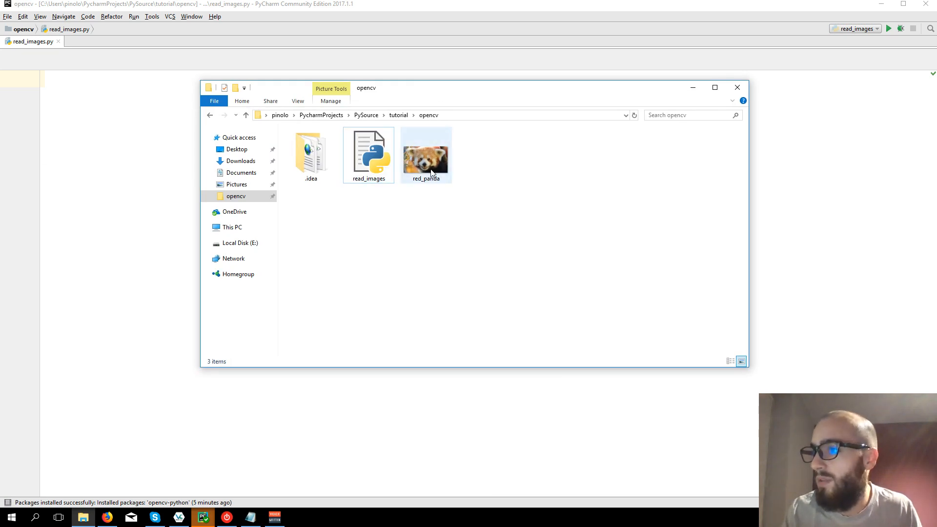
Select the red_panda image file in the opencv project folder.
click(426, 155)
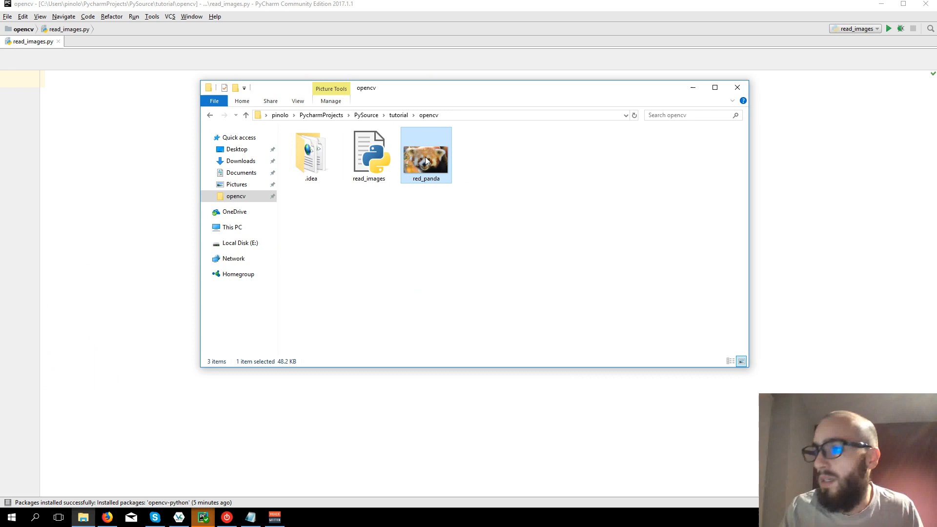
mouse_move(439, 270)
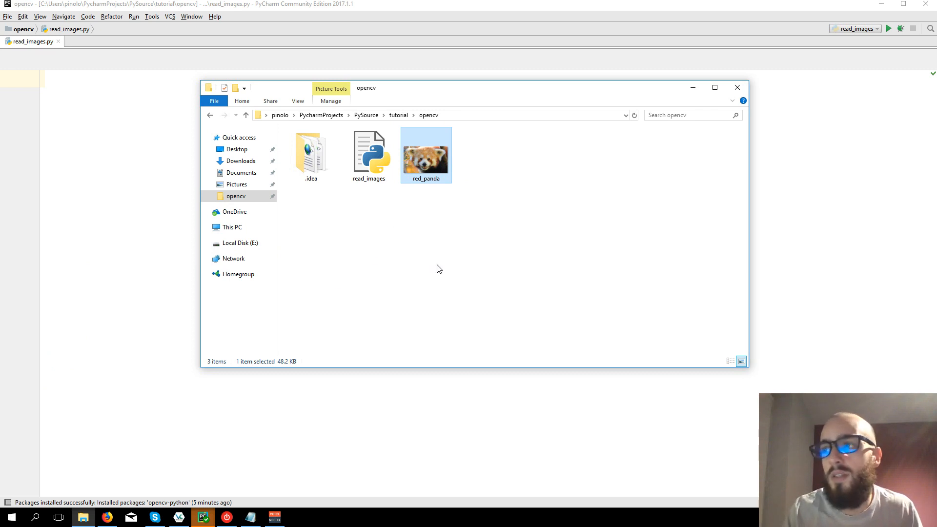
mouse_move(454, 264)
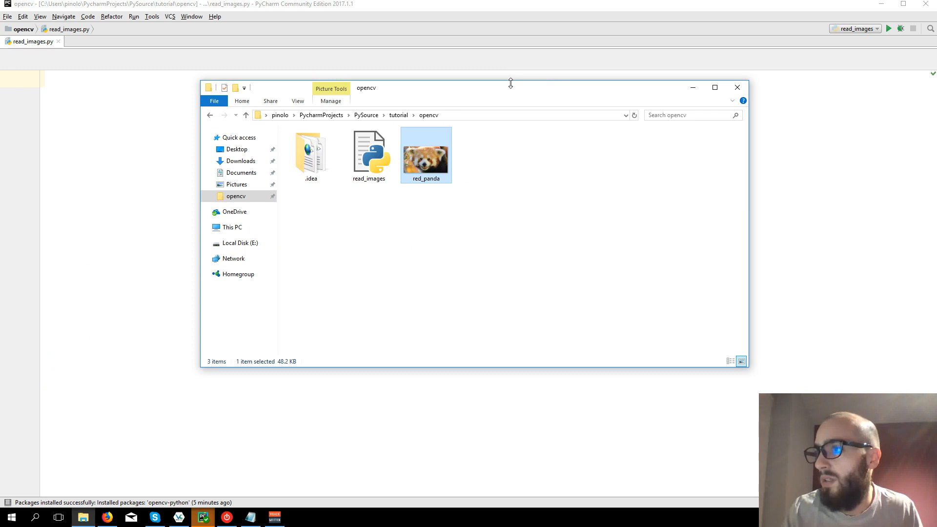
mouse_move(506, 89)
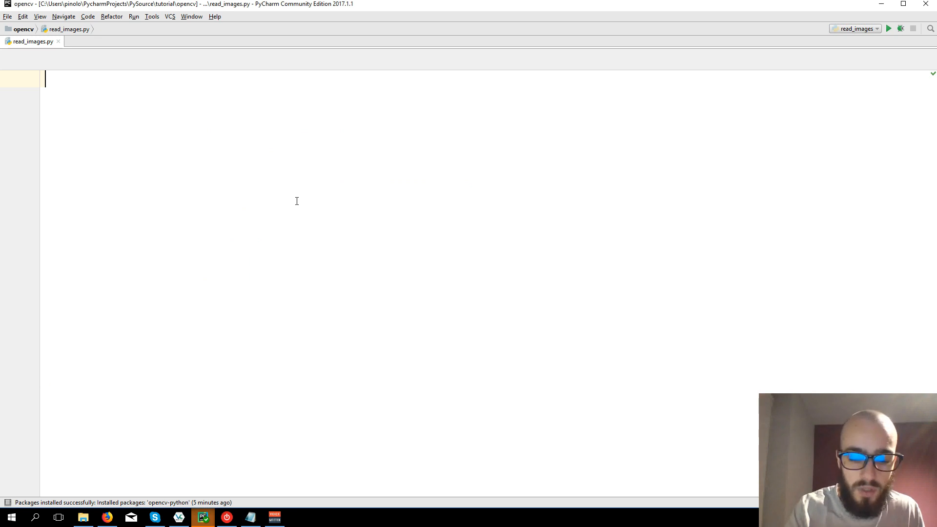
Add 'import cv2' at the top of read_images.py.
text(impor)
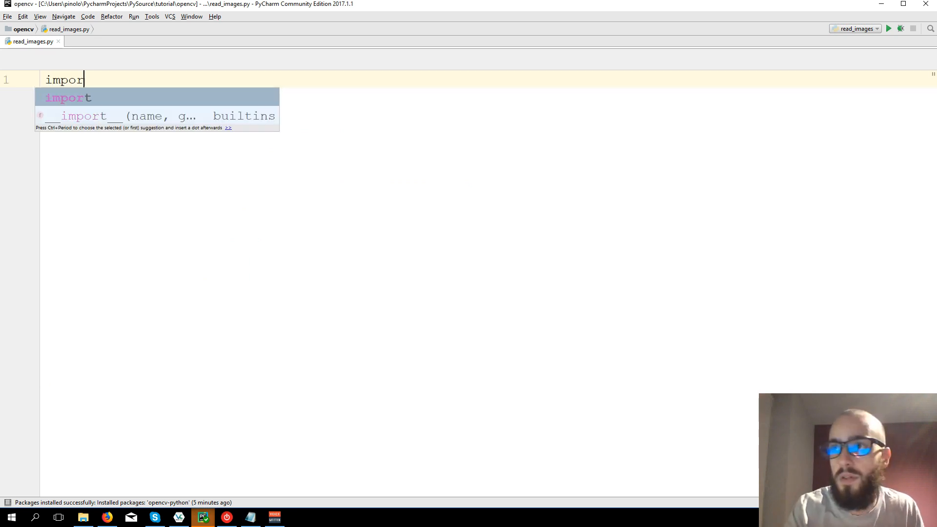
text(cv2)
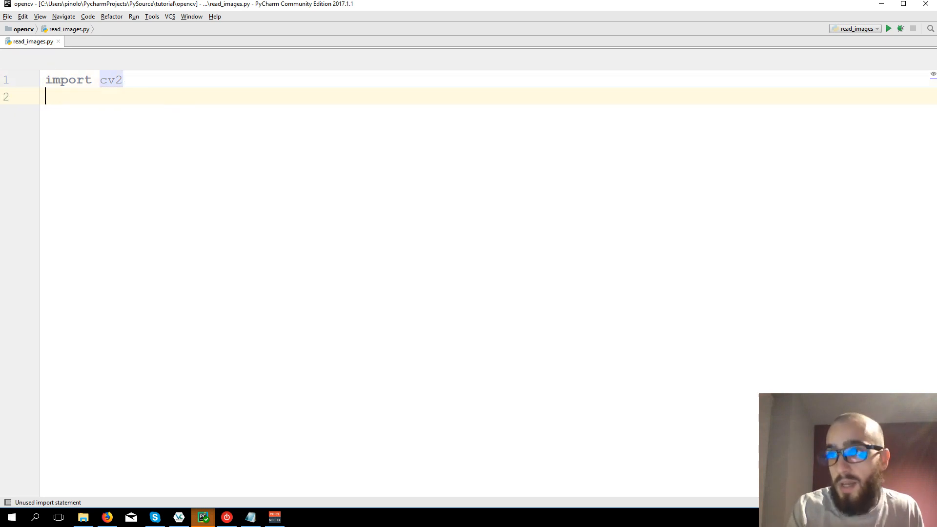
key(enter)
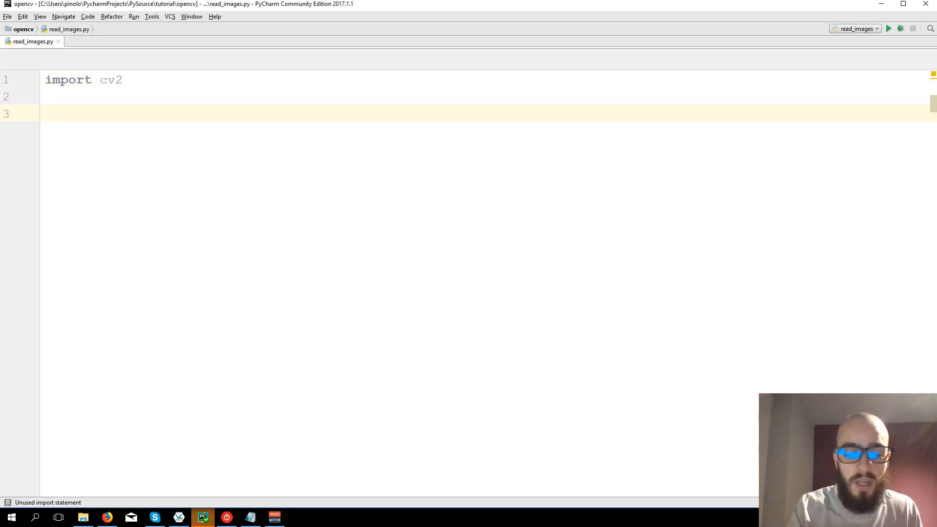
Load red_panda.jpg into an image variable with cv2.imread("red_panda.jpg").
text(image)
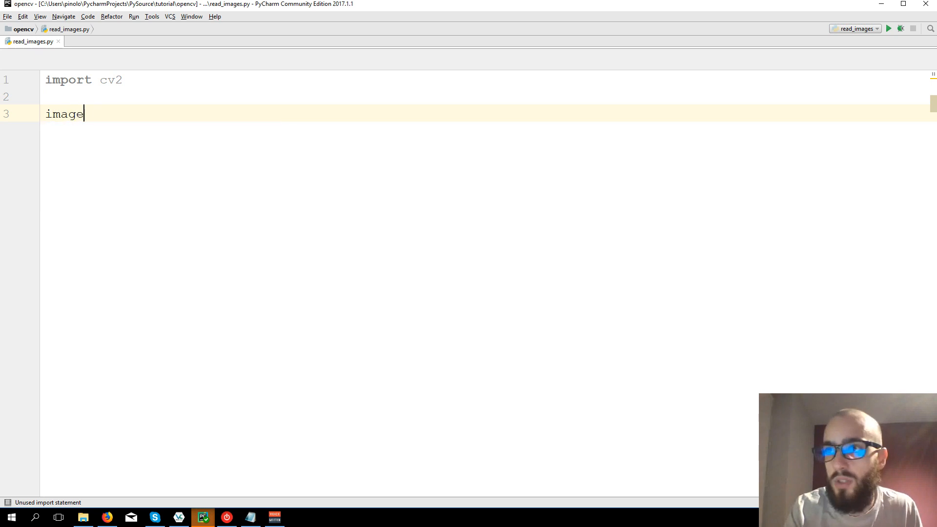
text(=)
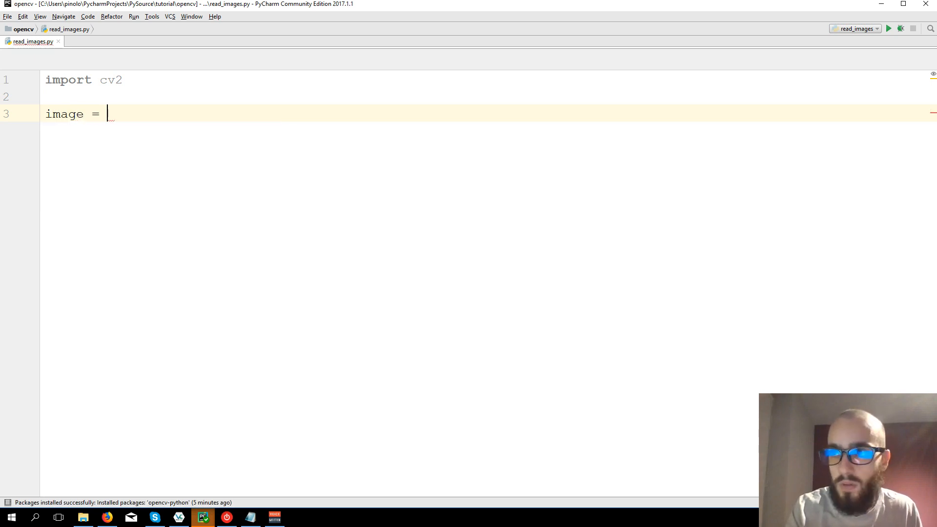
text(cv2.)
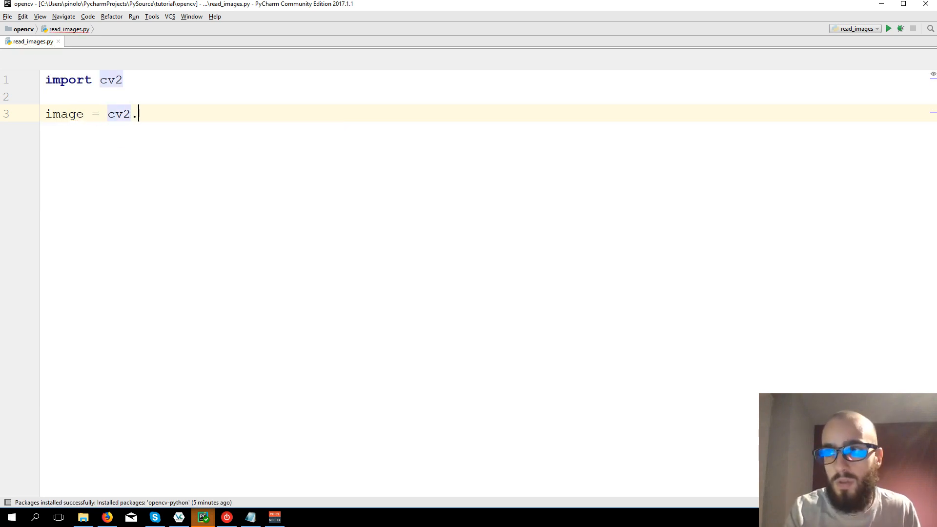
text(imread)
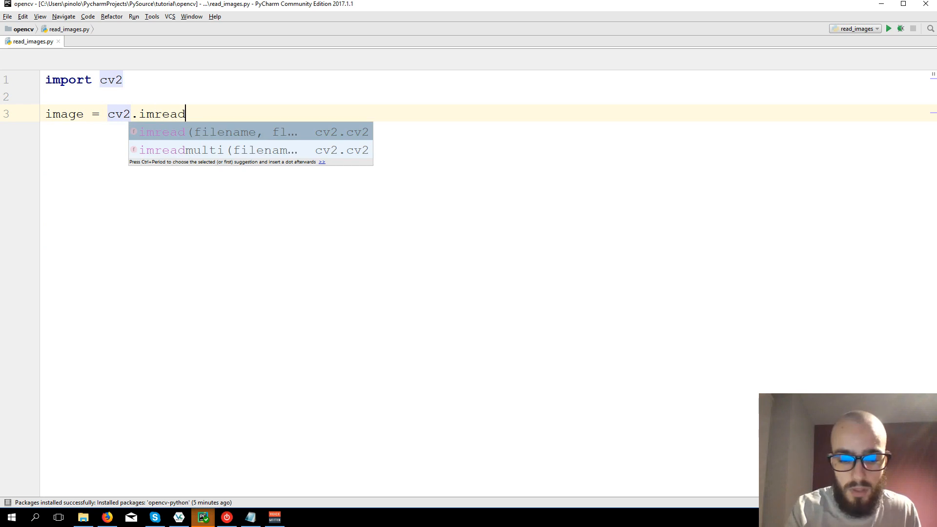
key(Escape)
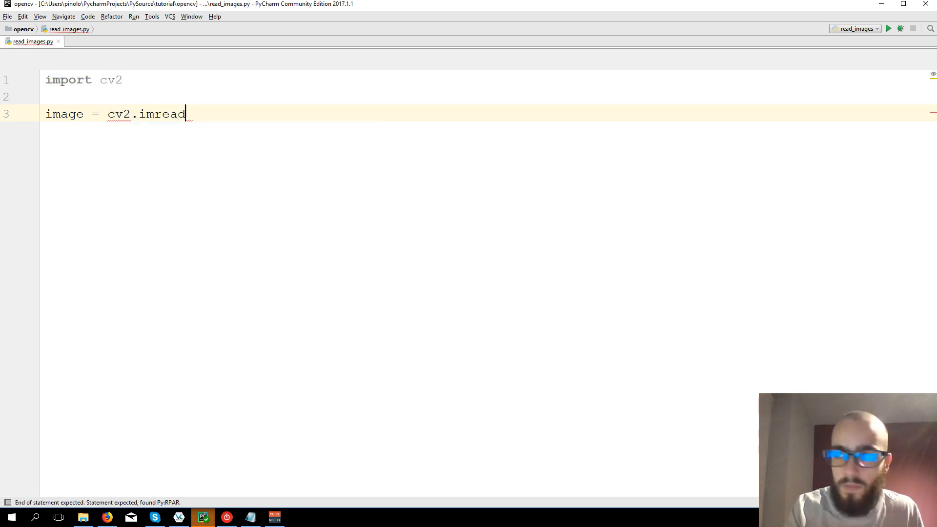
text(()
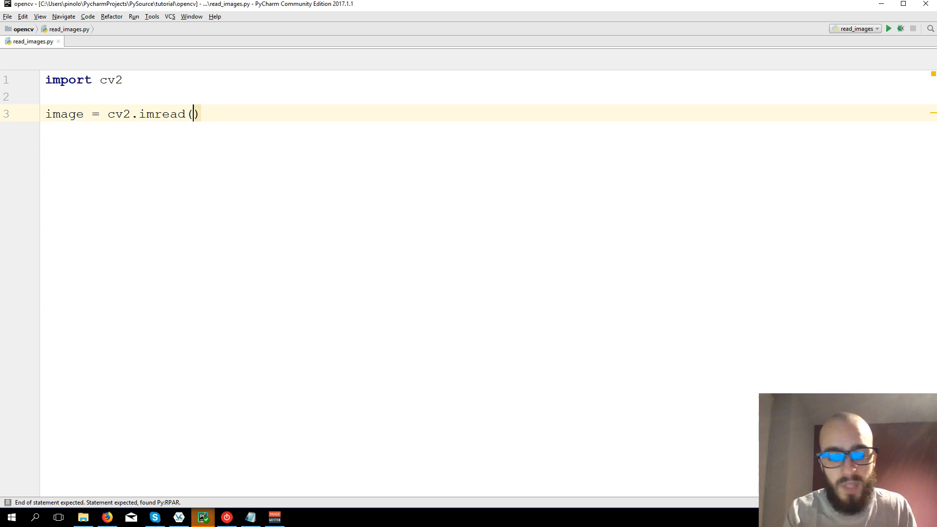
text(")
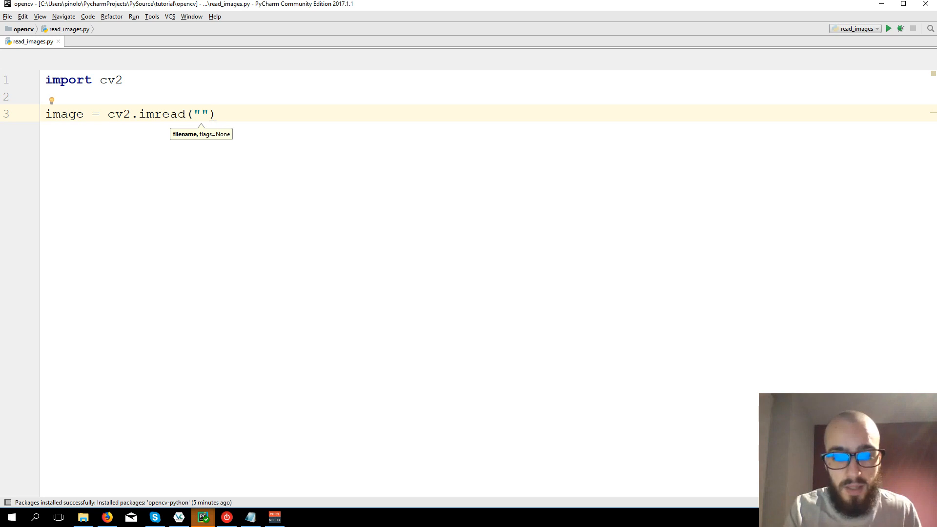
text(red_pa)
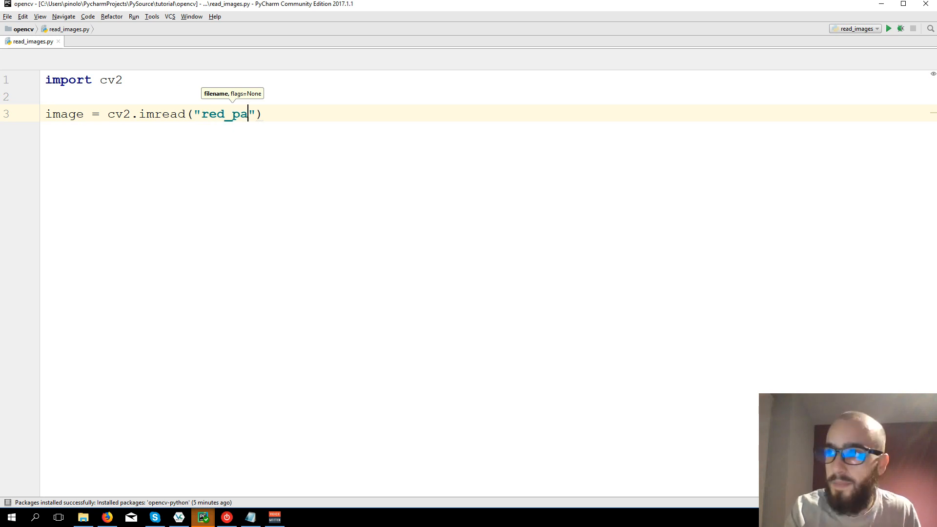
text(nda)
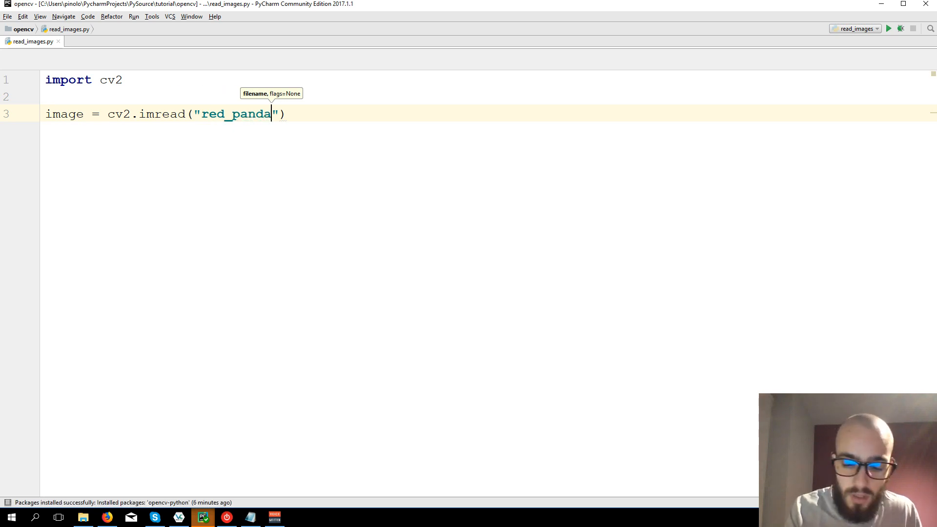
text(.jpg)
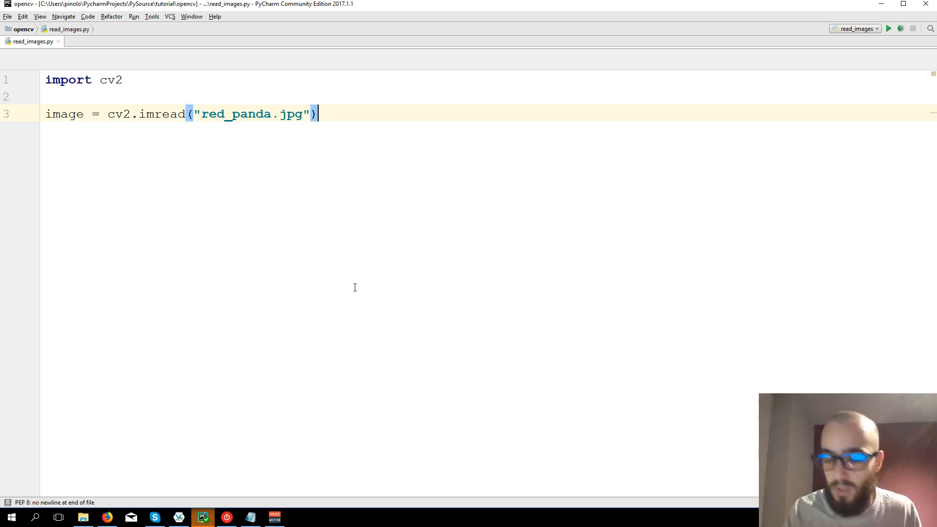
key(enter)
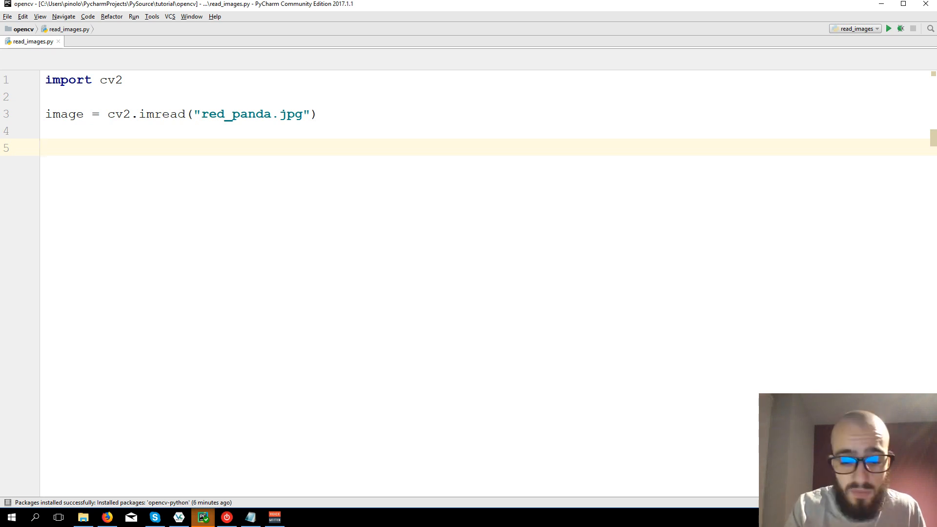
Display image in a window titled "Red panda" with cv2.imshow.
text(c)
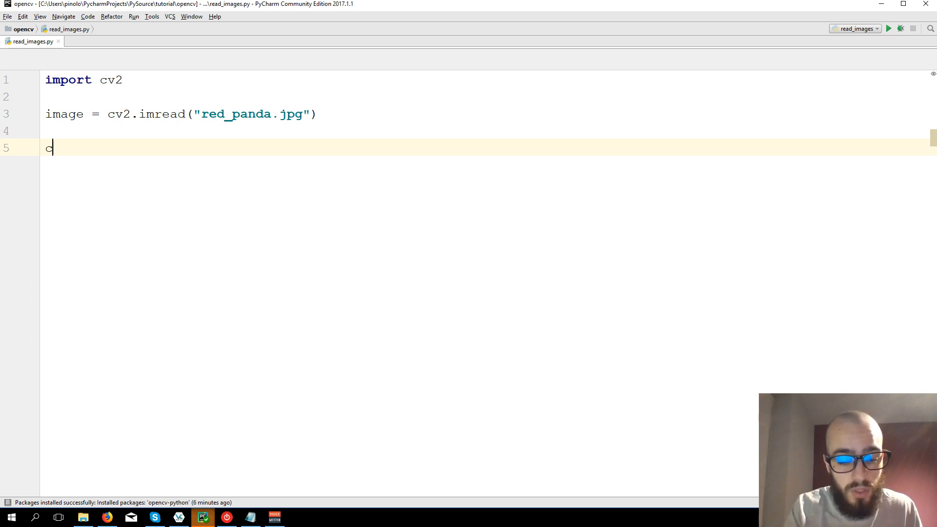
text(v2.im)
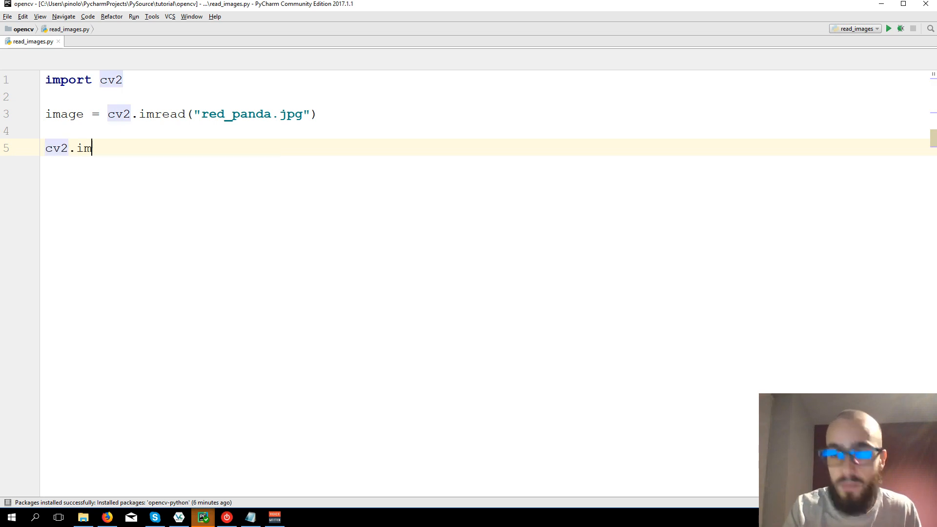
text(show())
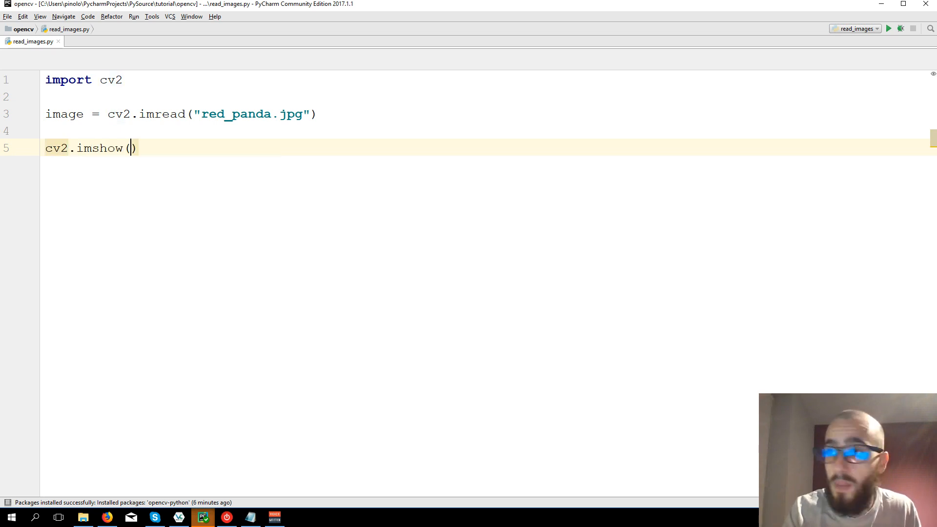
text("")
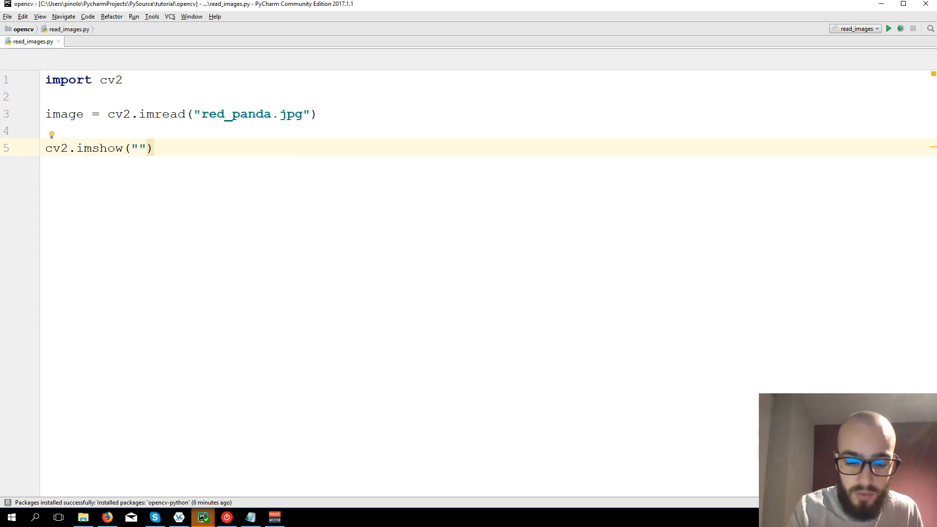
text(R)
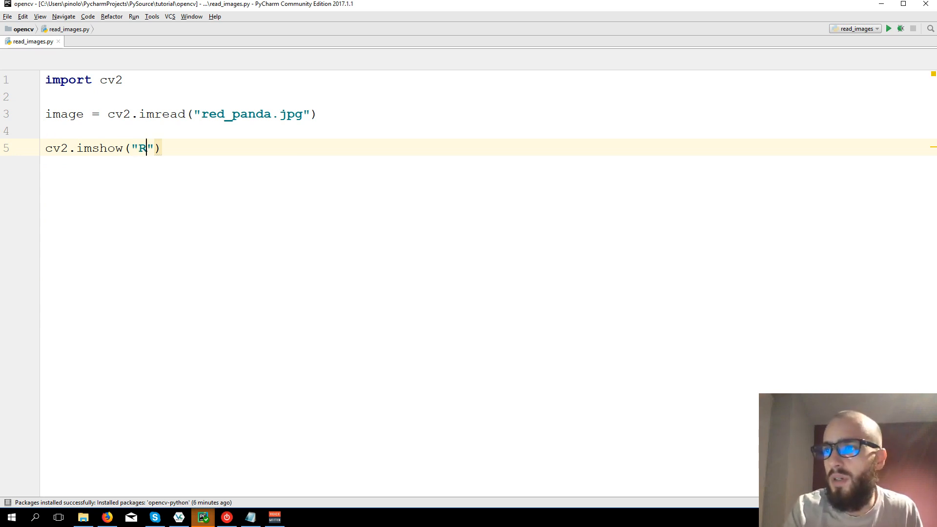
text(ed panda)
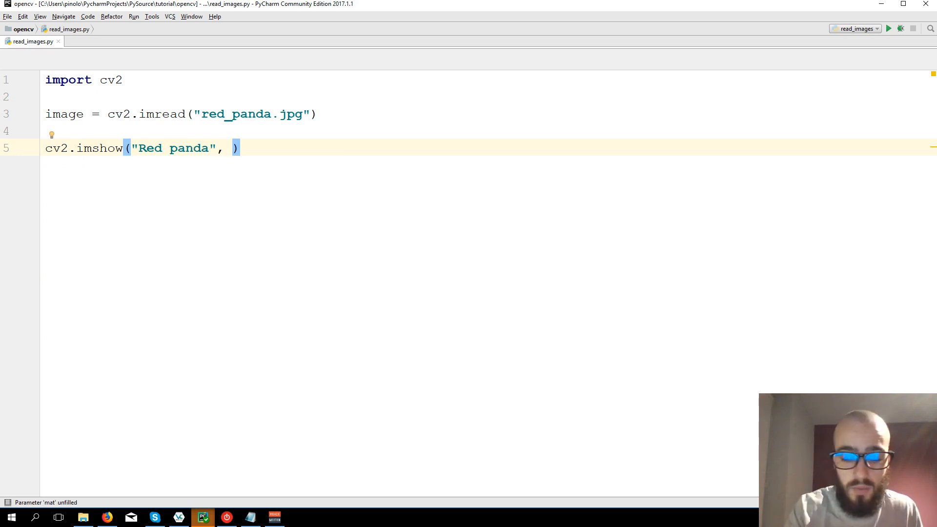
text(image)
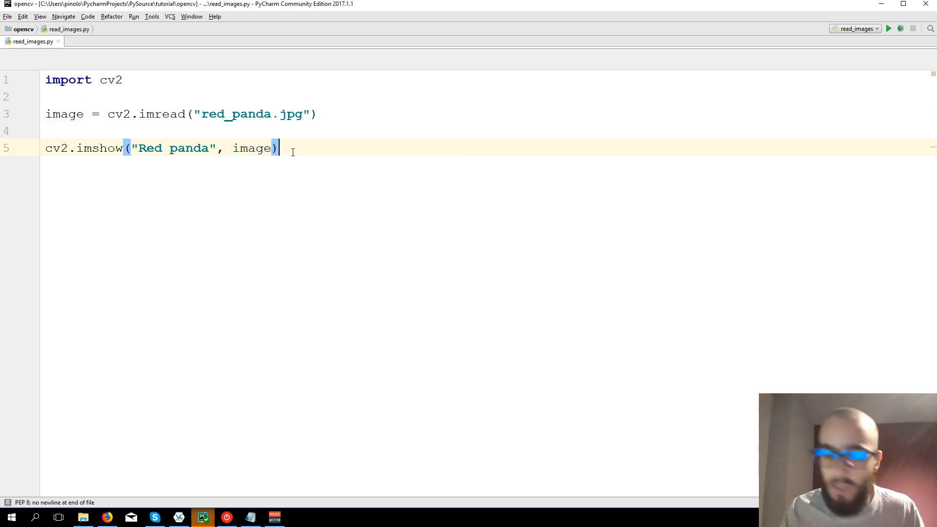
key(enter)
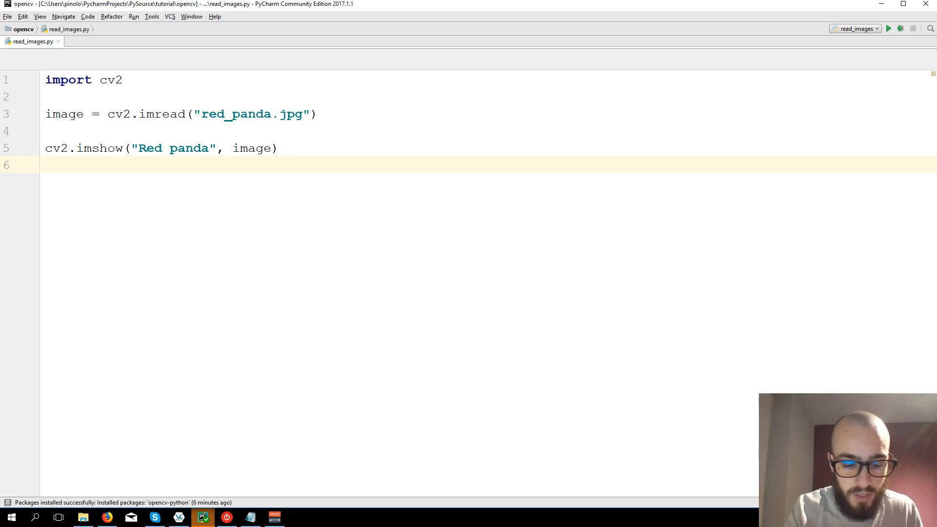
Add cv2.waitKey(0) followed by cv2.destroyAllWindows() after the display.
text(cv2.)
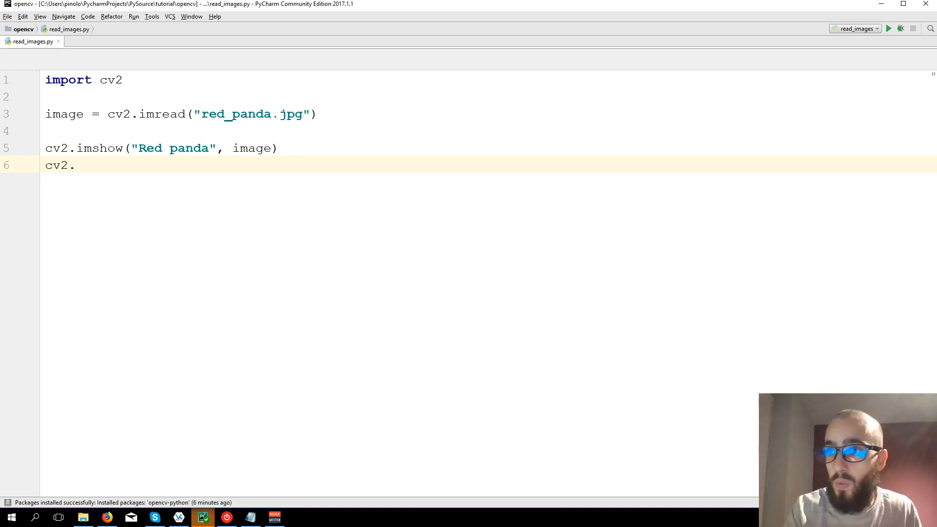
text(waitKey)
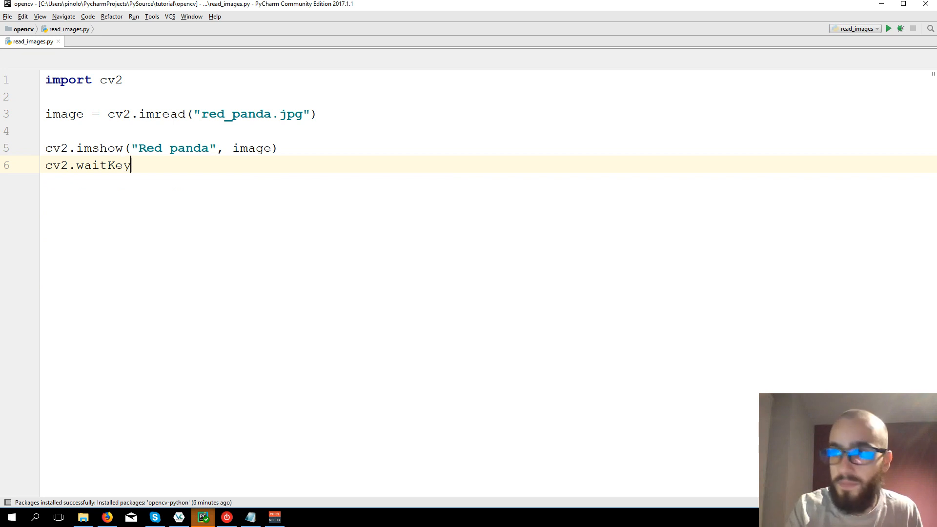
text(())
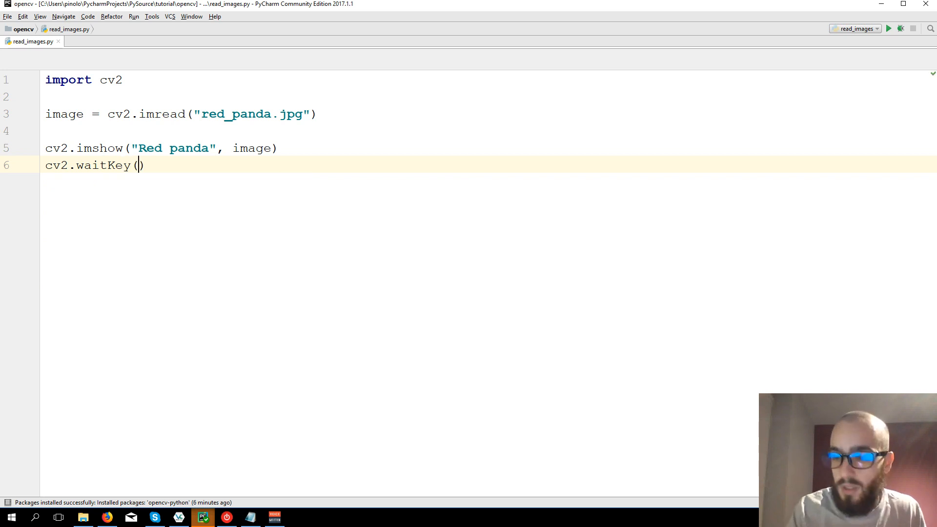
text(0)
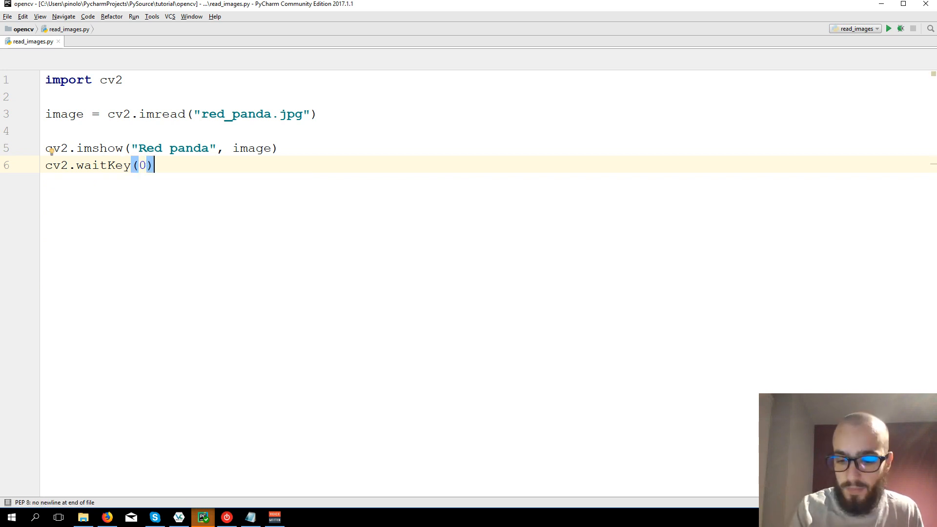
key(enter)
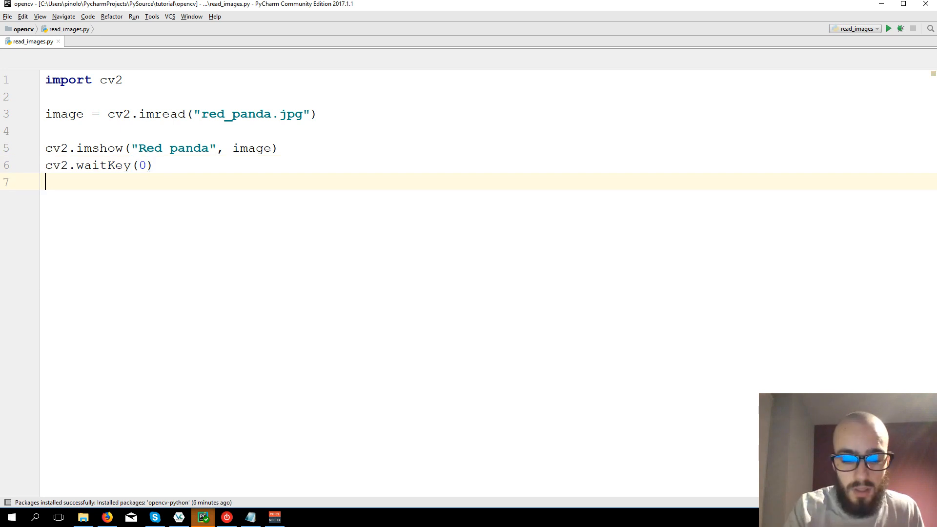
text(cv2.destr)
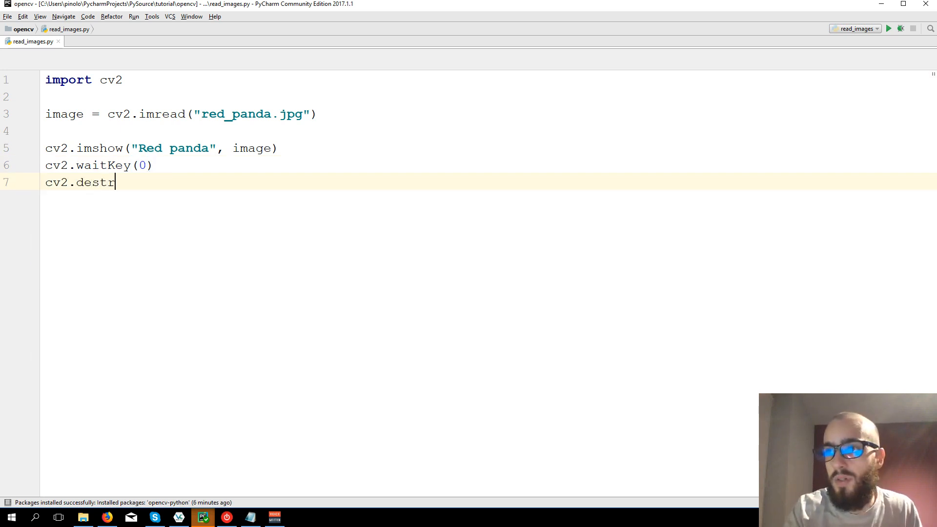
text(oyAll)
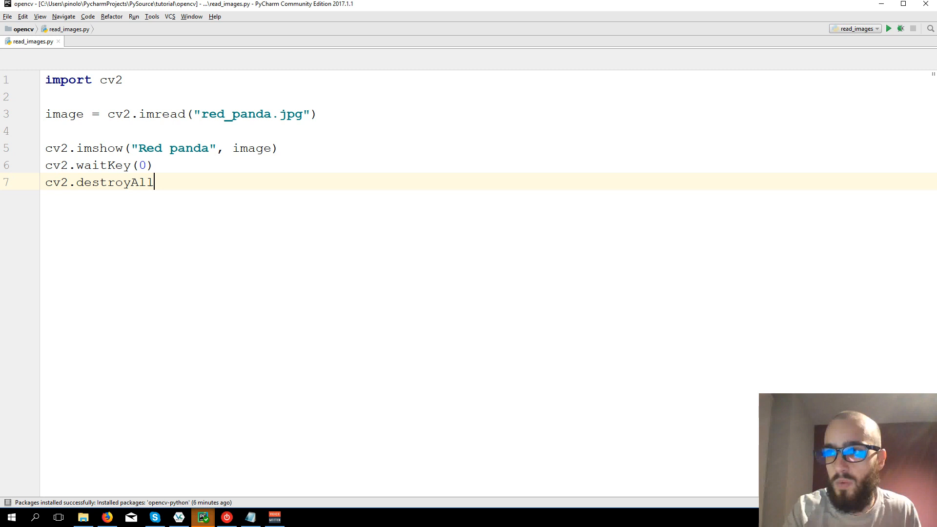
text(Windows)
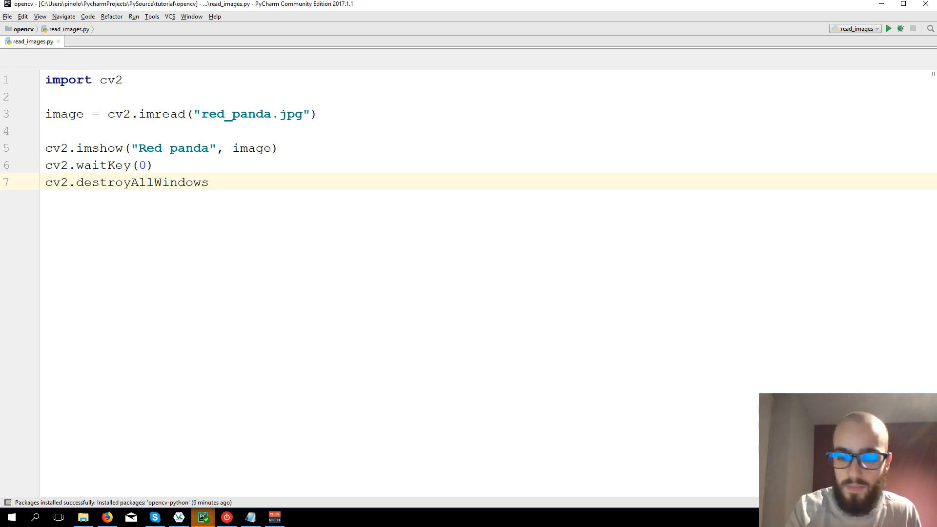
text(())
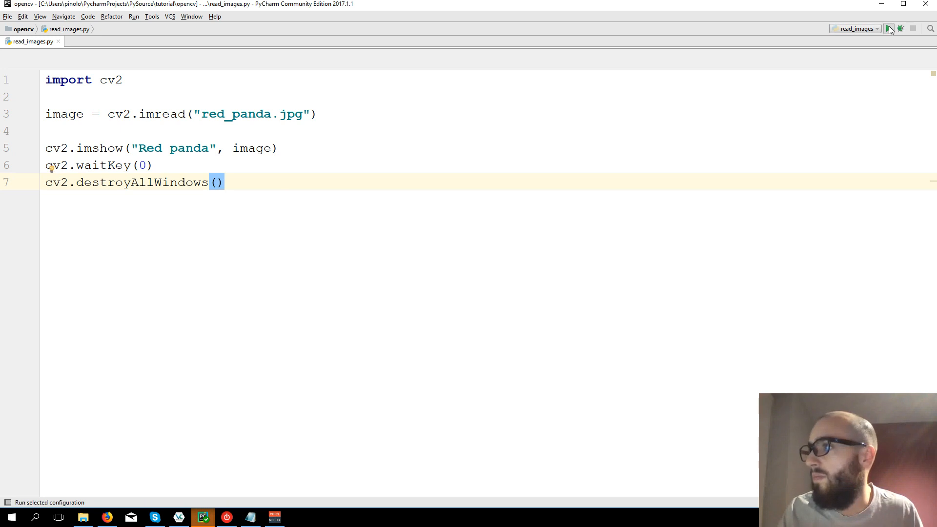
Run read_images.py so the "Red panda" window shows the photo.
click(889, 28)
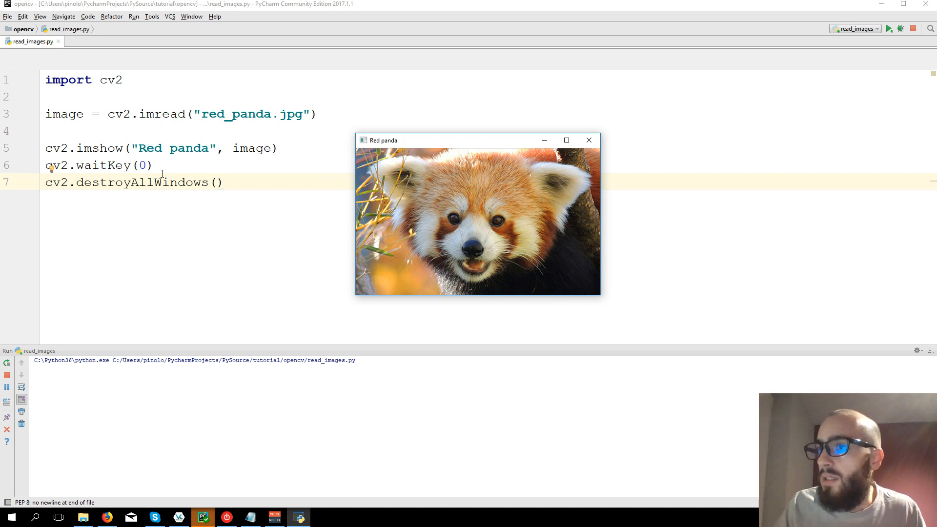
double_click(141, 183)
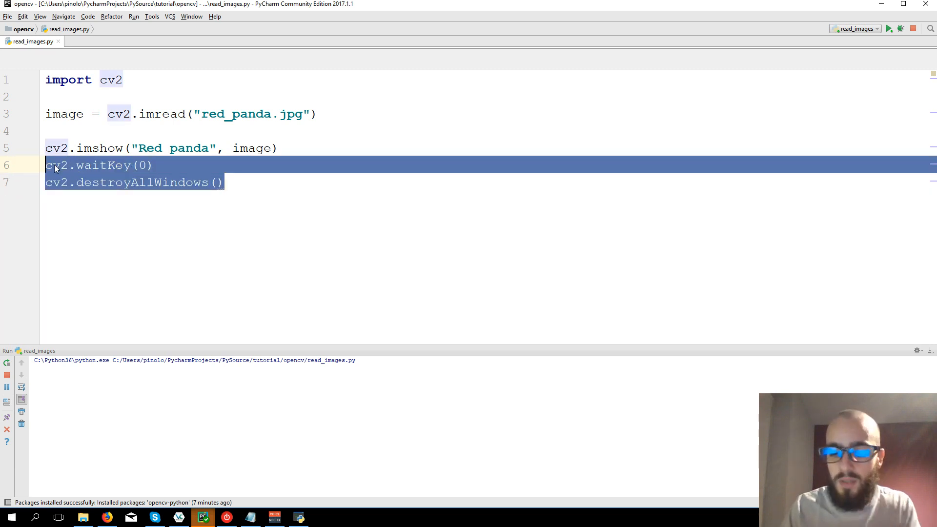
key(Delete)
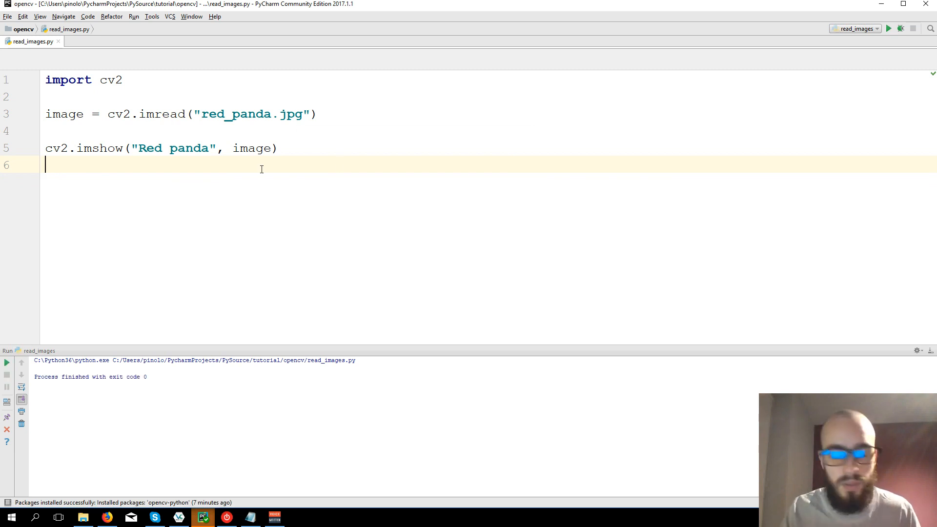
text(cv2.waitKey(0))
text(cv2.destroyAllWindows())
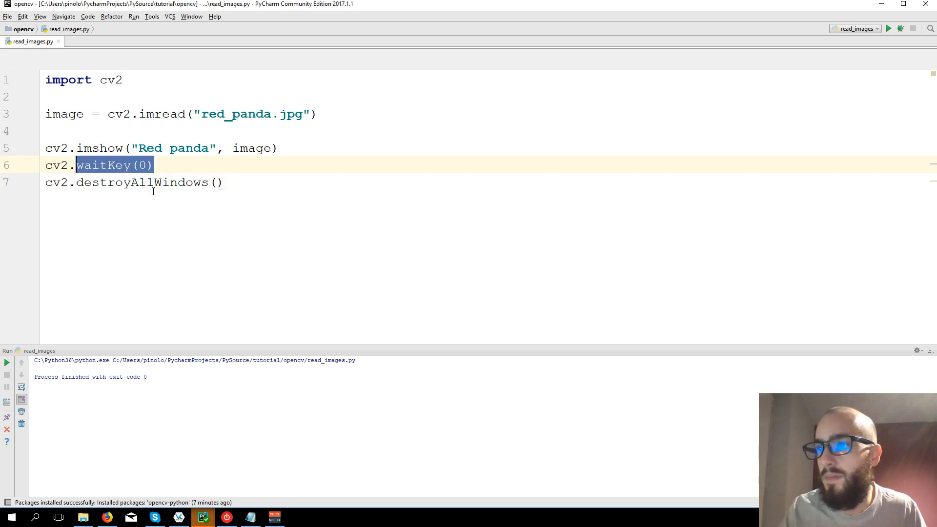
mouse_move(216, 279)
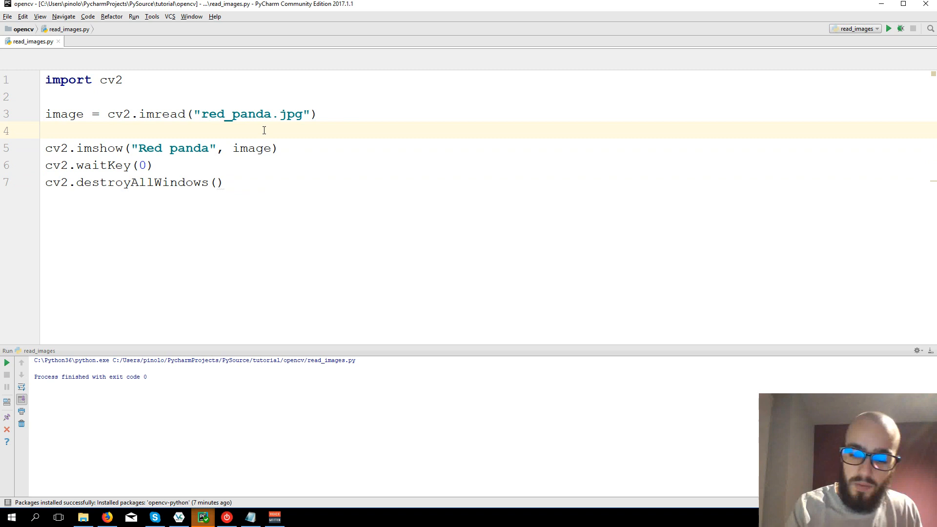
Start a gray_image = cv2.cvtColor line after the imread call.
key(enter)
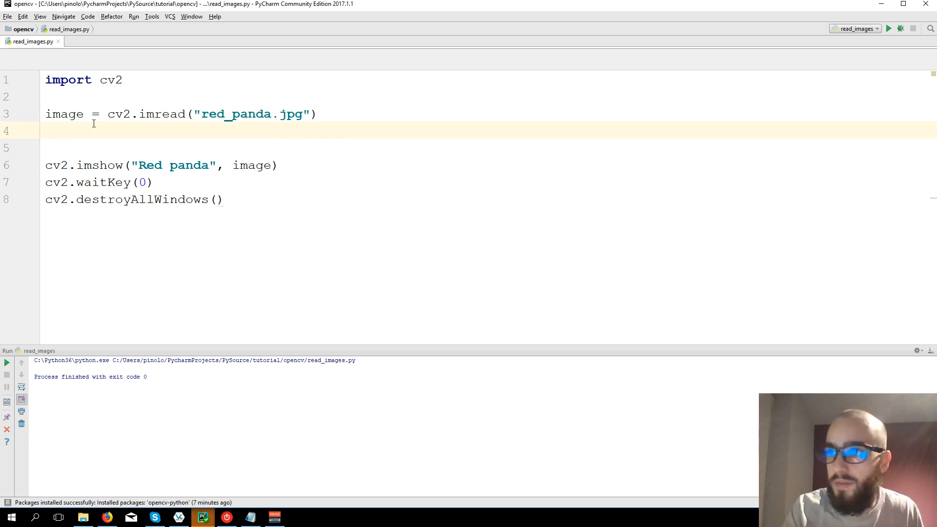
text(gray)
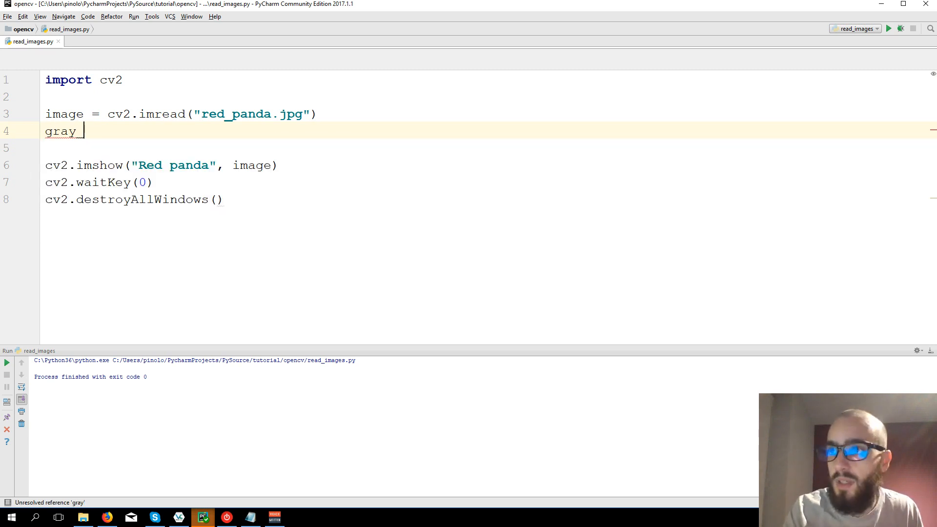
text(image)
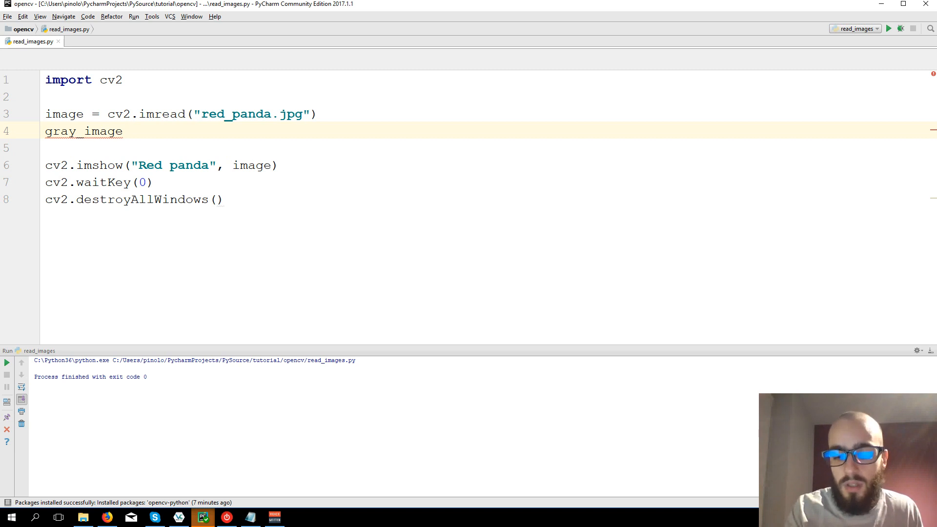
text(= cv2.)
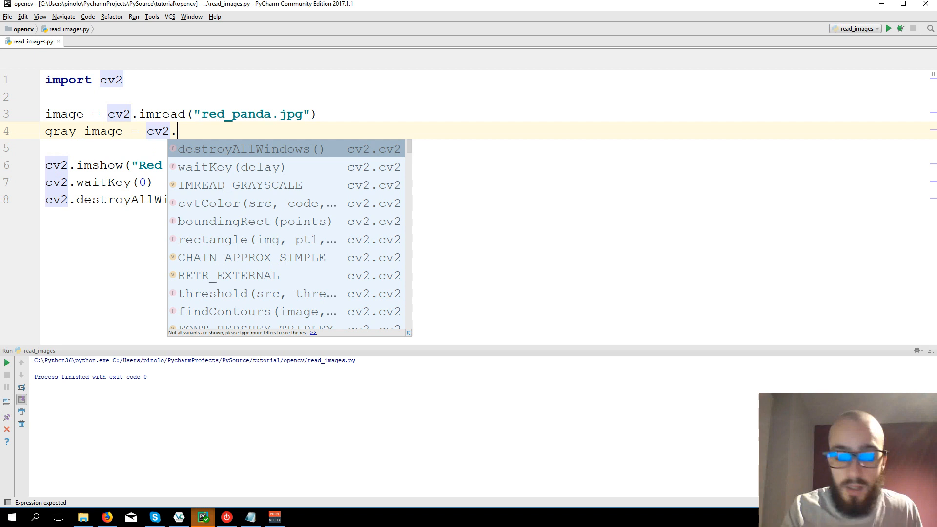
text(cvt)
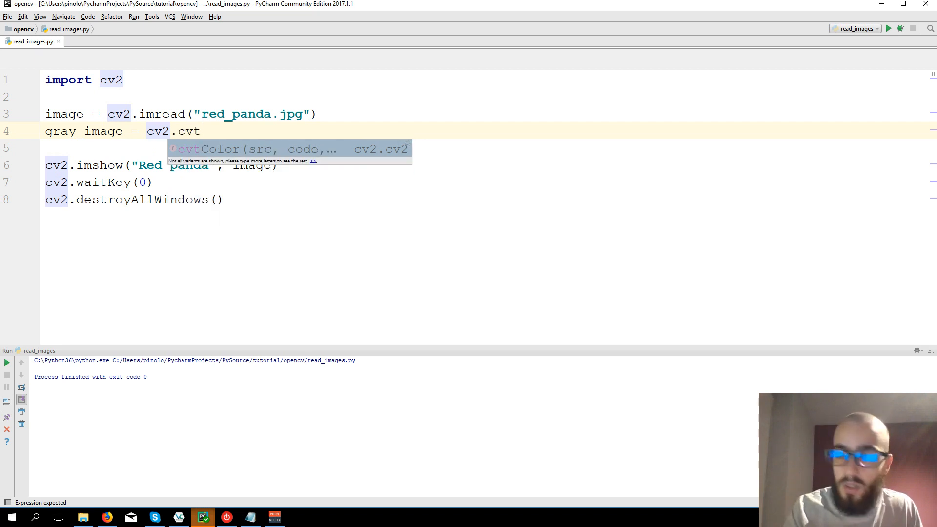
key(Tab)
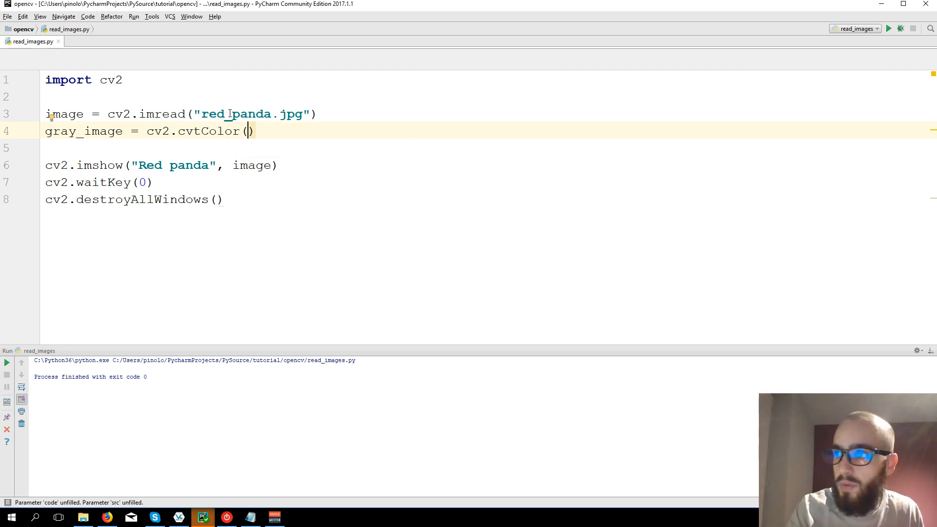
Complete the conversion with arguments image and cv2.COLOR_BGR2GRAY.
text(image,)
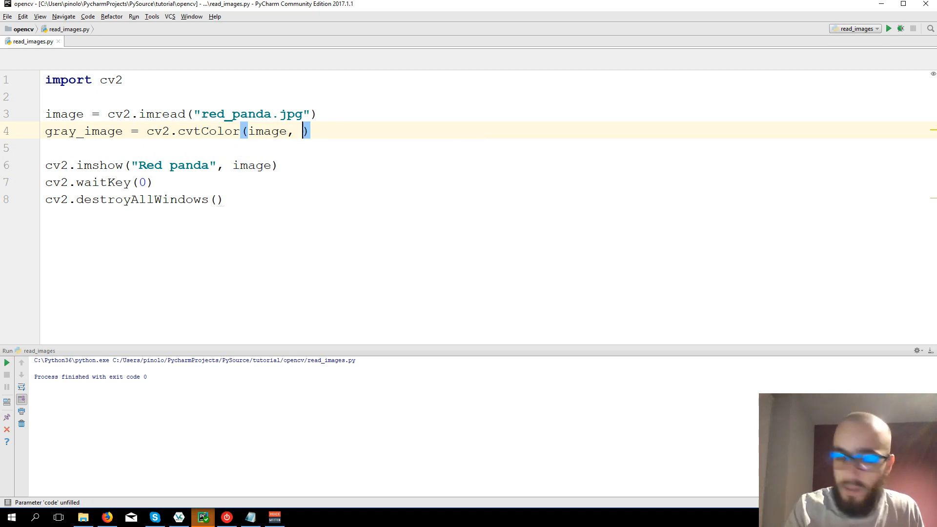
text(cv2.)
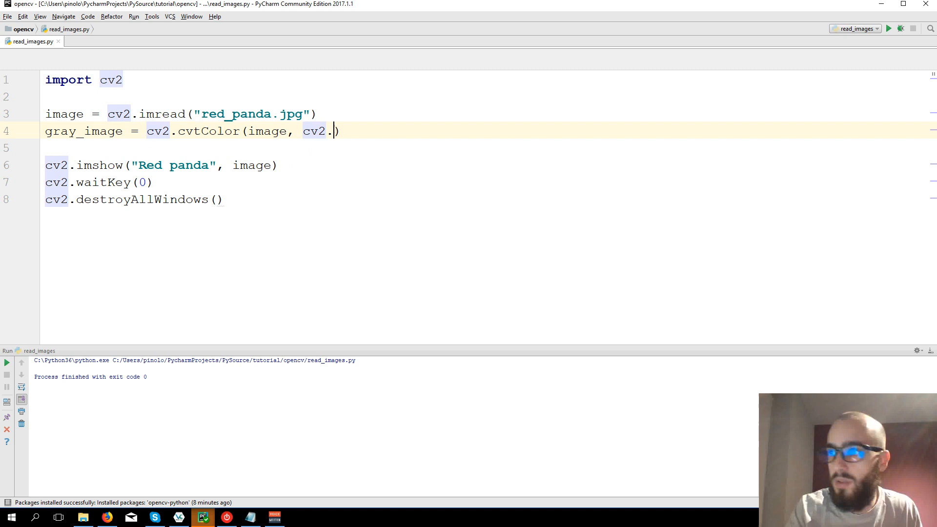
text(COLOR)
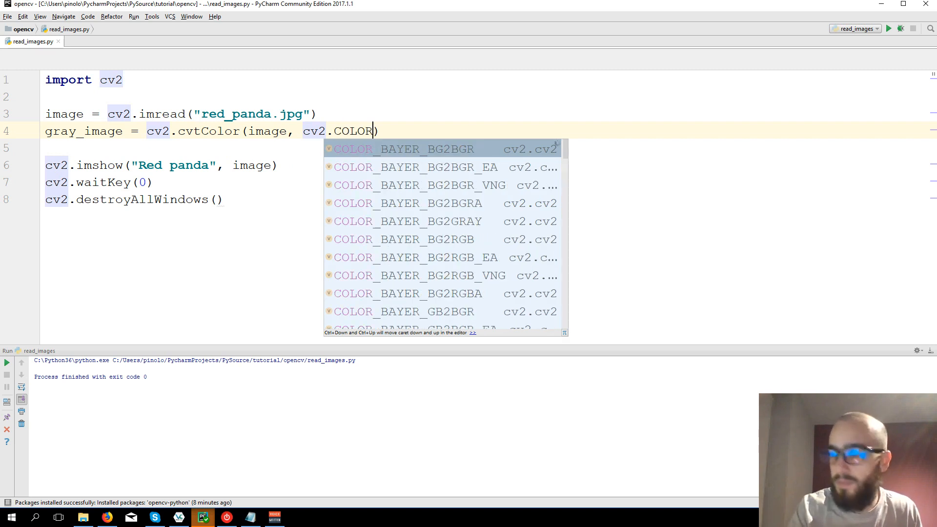
text(_)
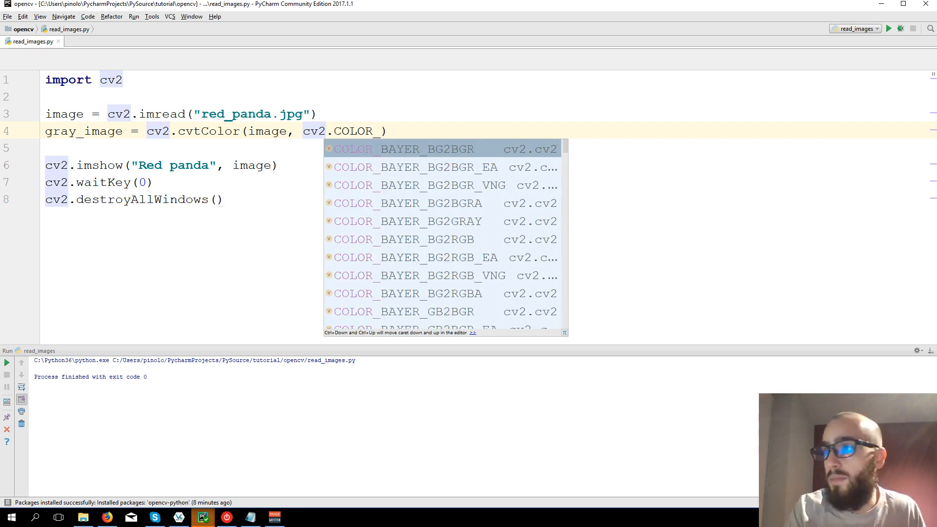
text(BGR)
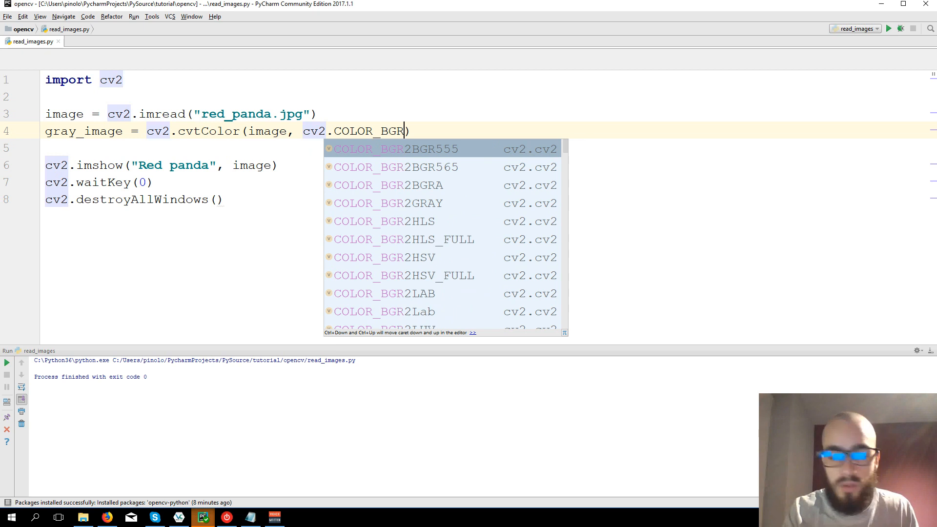
text(2GRA)
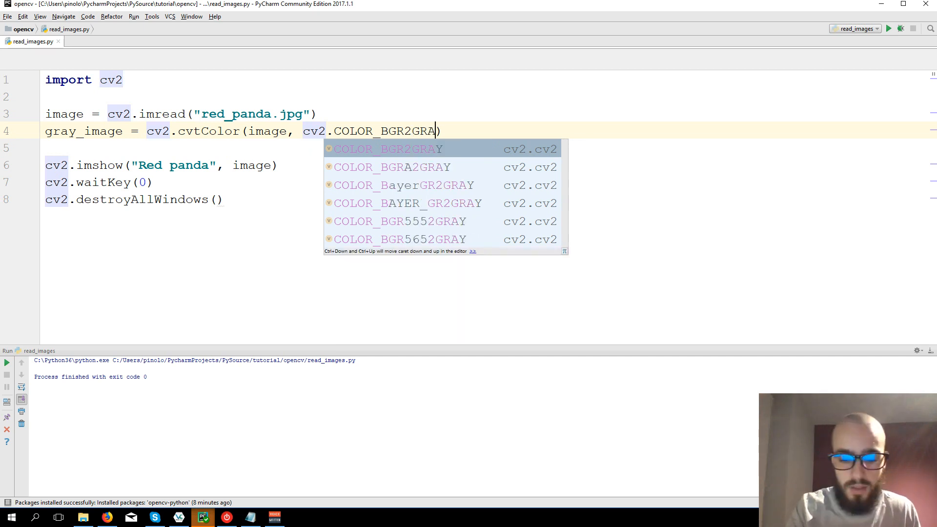
text(Y)
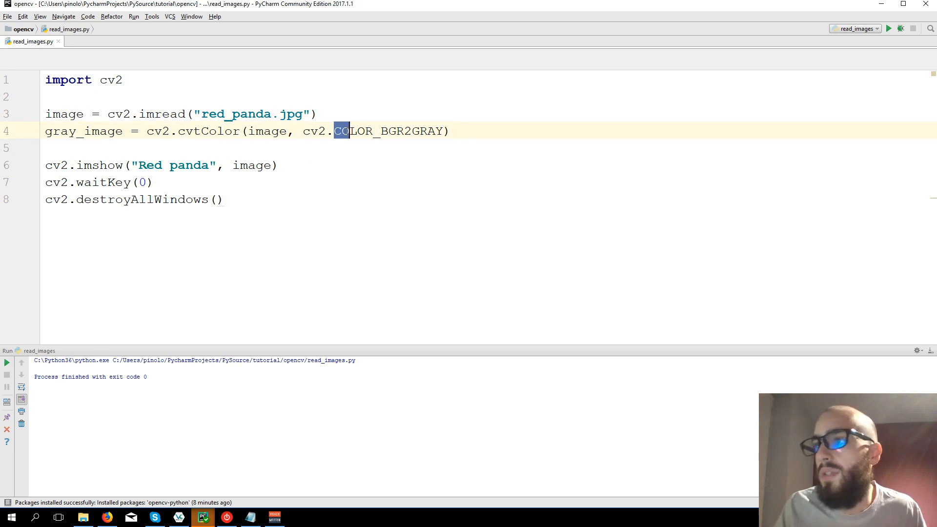
double_click(388, 131)
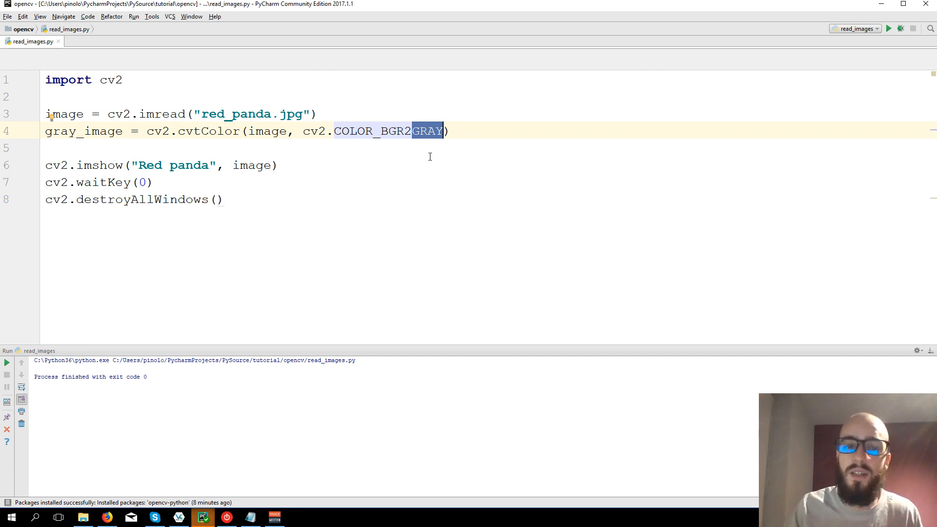
mouse_move(422, 134)
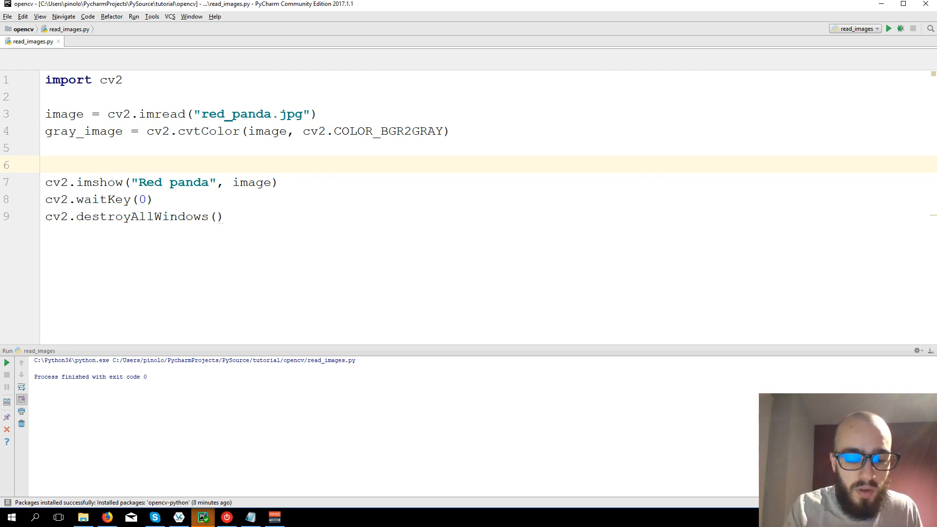
Add cv2.imshow("Gray panda", gray_image) before the red panda display.
text(cv2.)
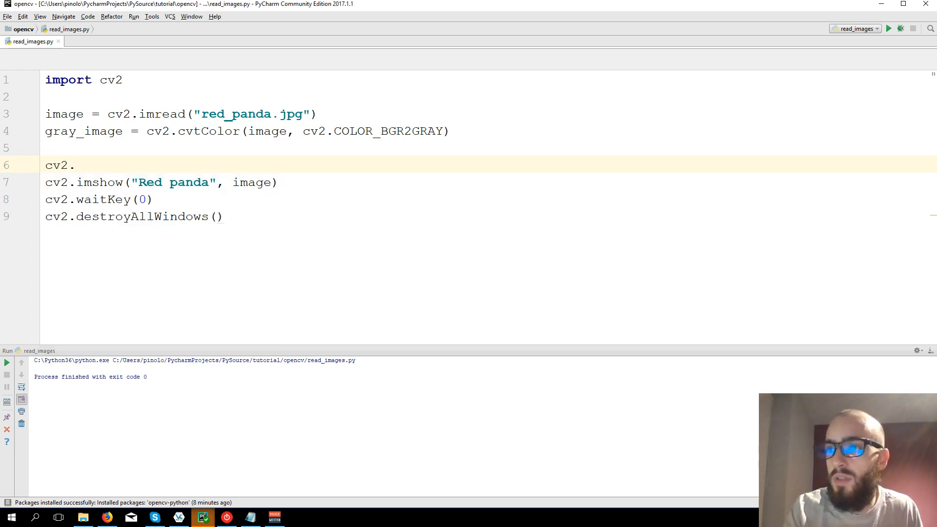
text(imshow)
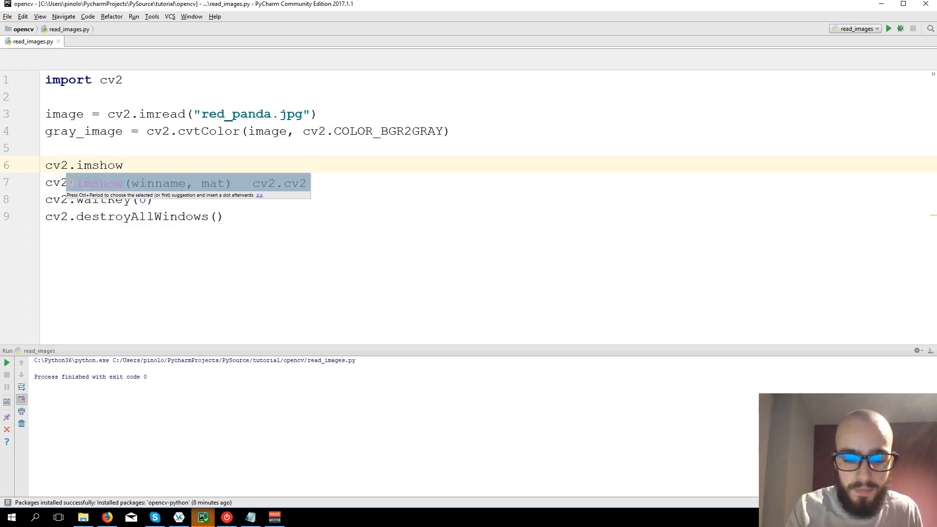
text((""))
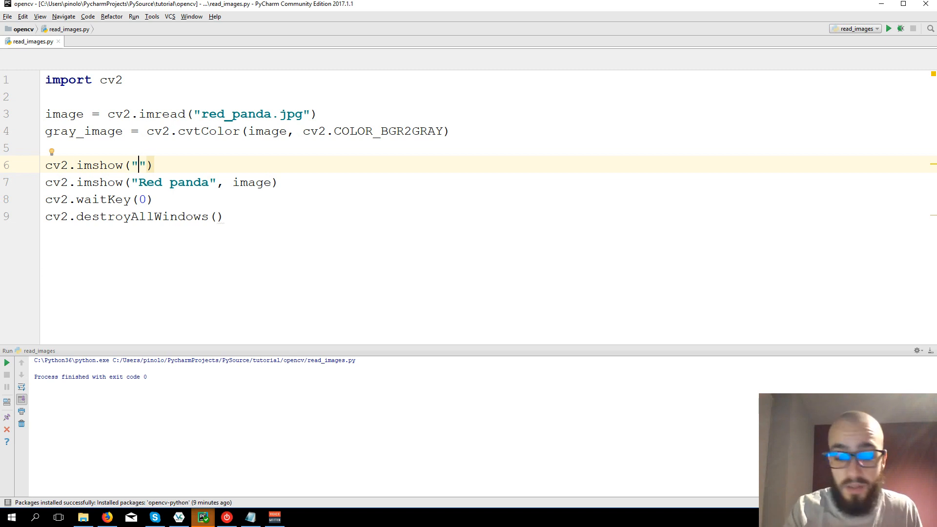
text(Gray panda)
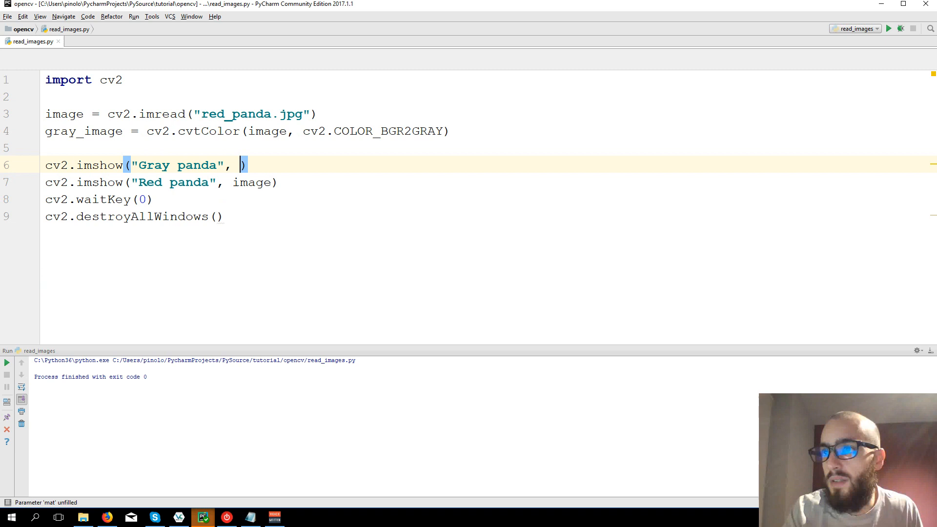
text(gray_image)
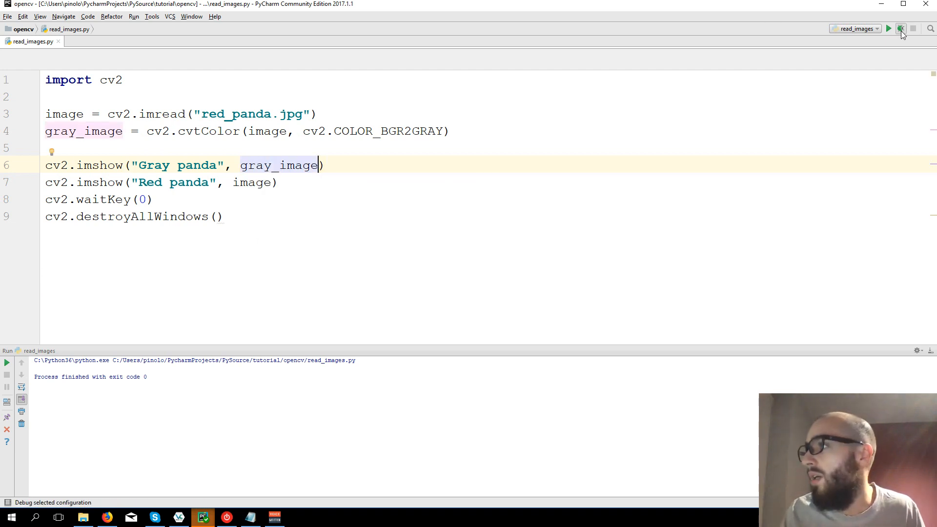
Run the script to show gray and red panda windows, then close them.
click(901, 29)
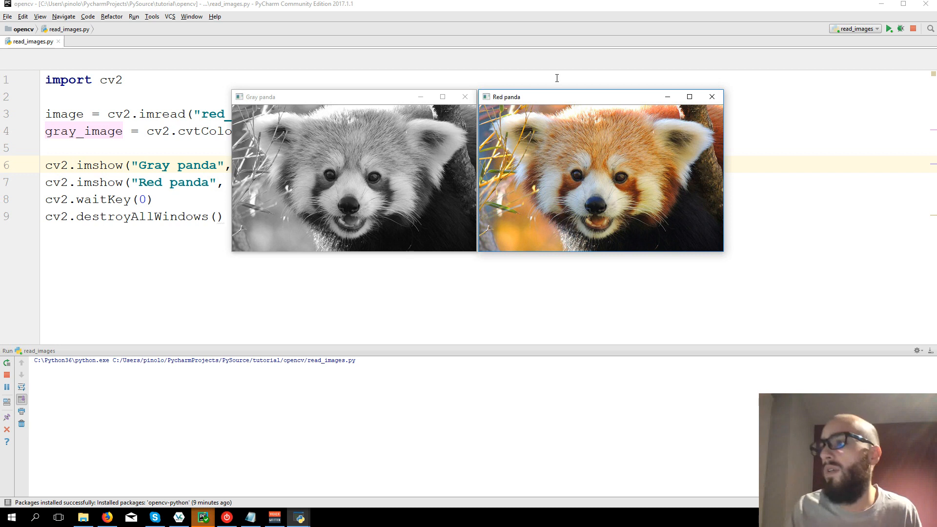
mouse_move(548, 180)
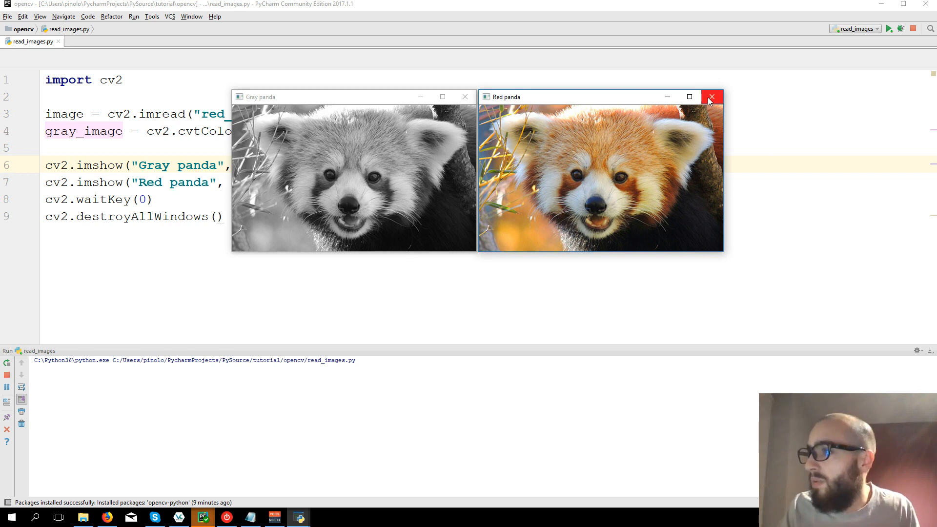
click(711, 97)
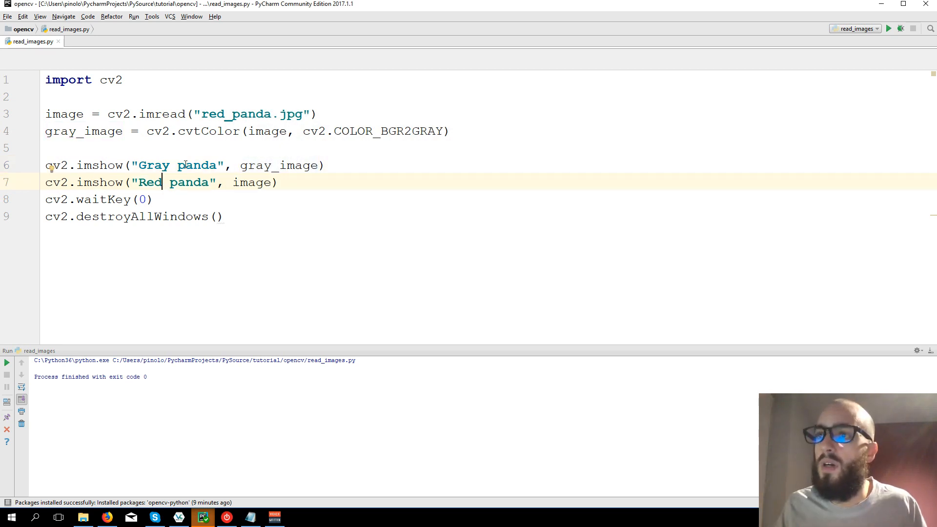
mouse_move(283, 196)
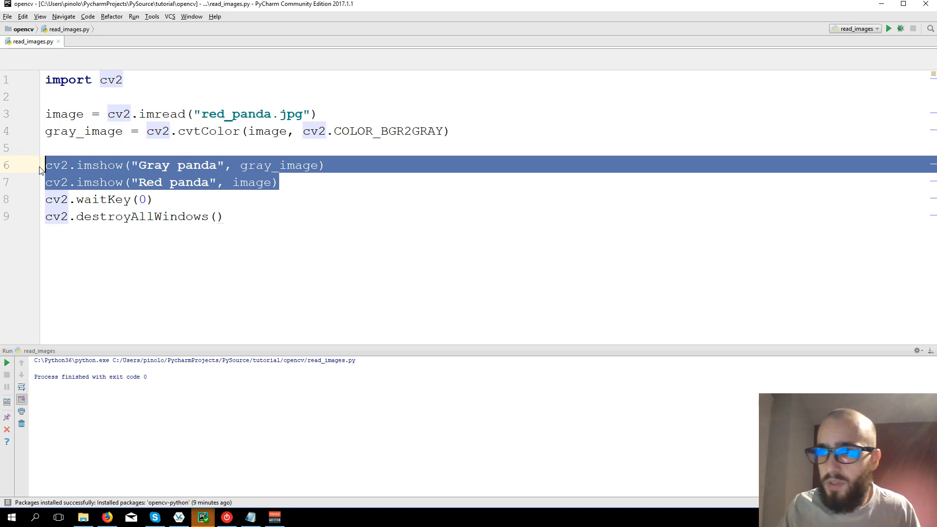
Delete both imshow lines plus the waitKey and destroyAllWindows calls.
key(Delete)
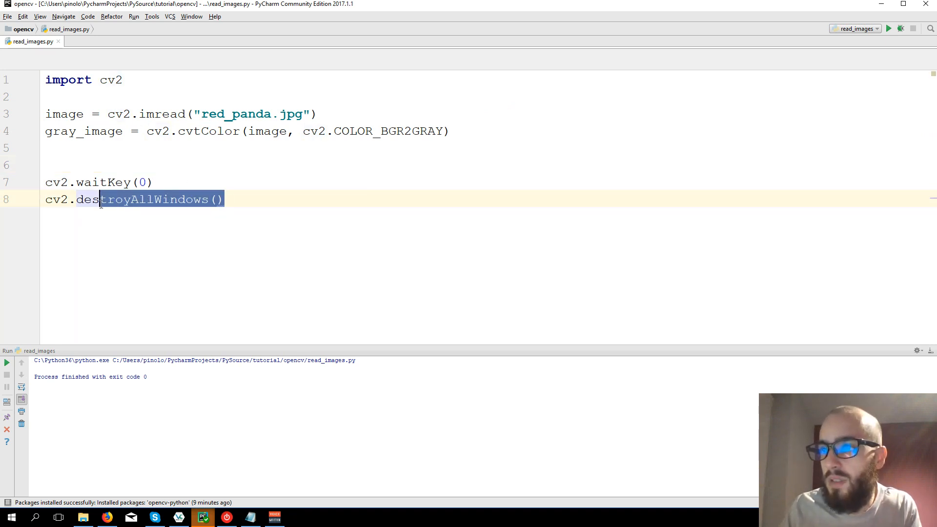
key(Delete)
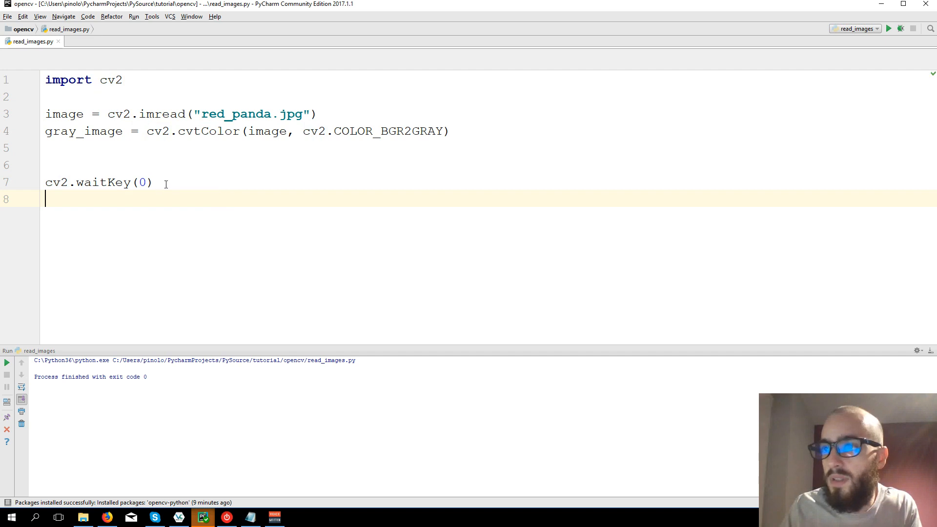
key(Backspace)
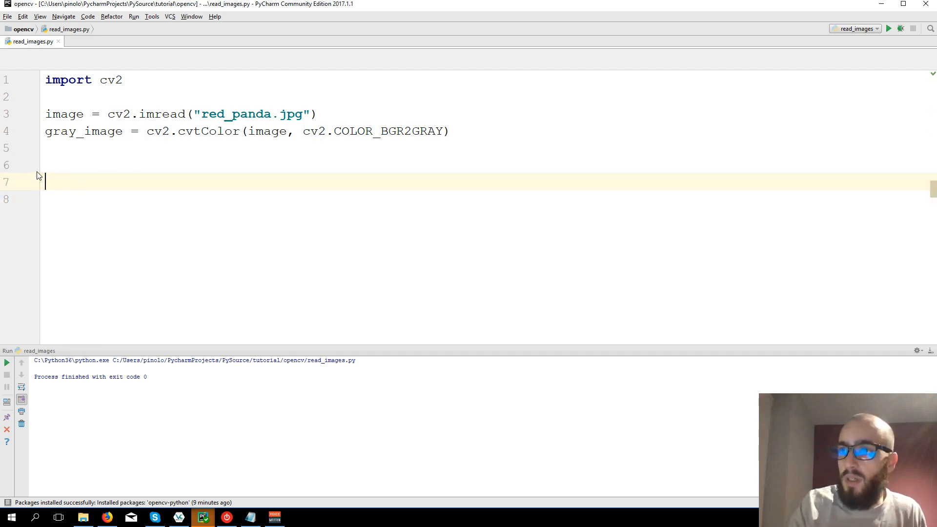
key(Backspace)
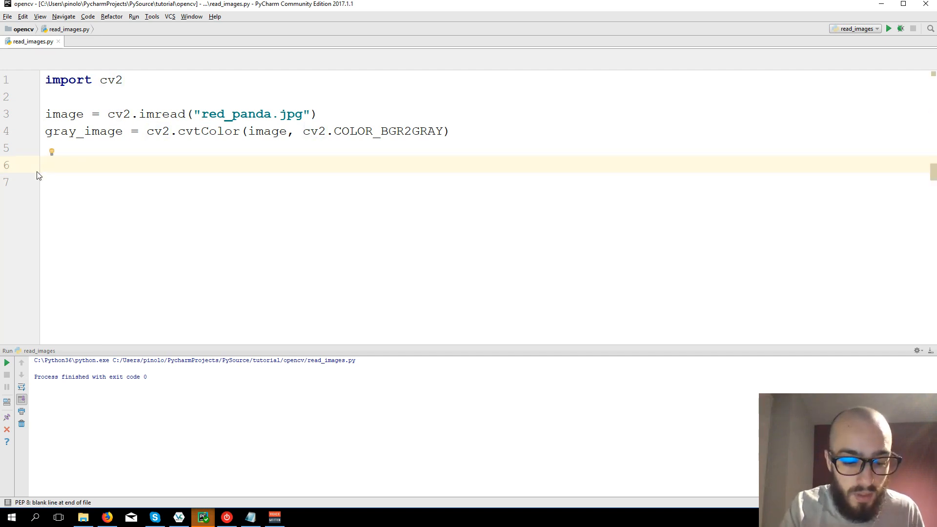
Save gray_image as gray_panda.jpg with cv2.imwrite.
text(cv2.)
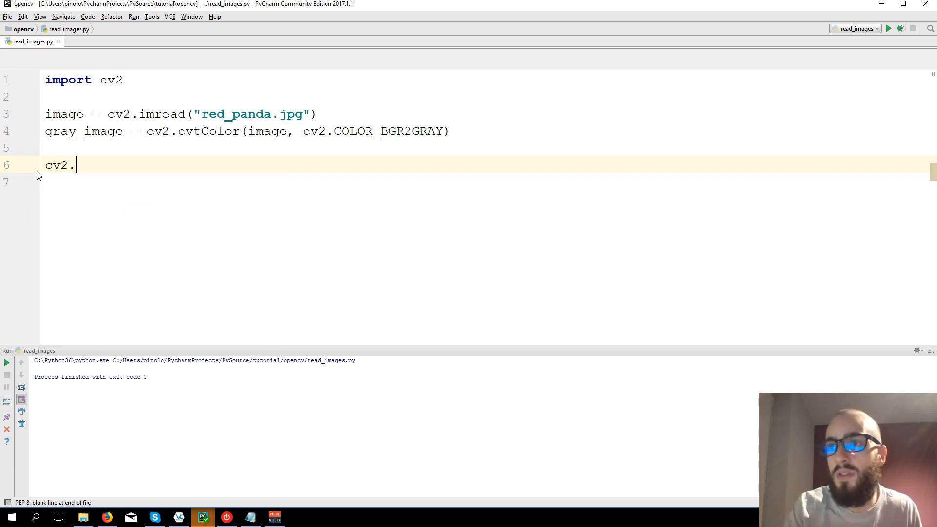
text(imwrite(")
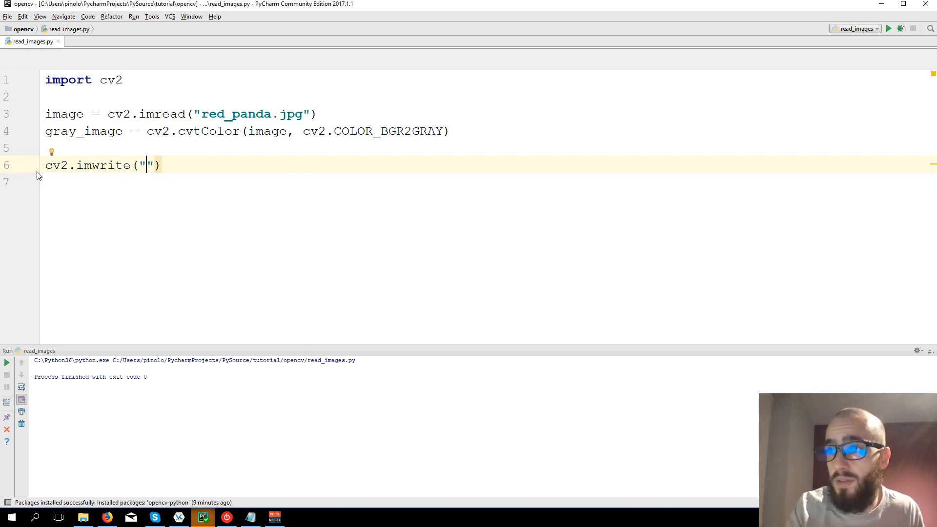
text(gray)
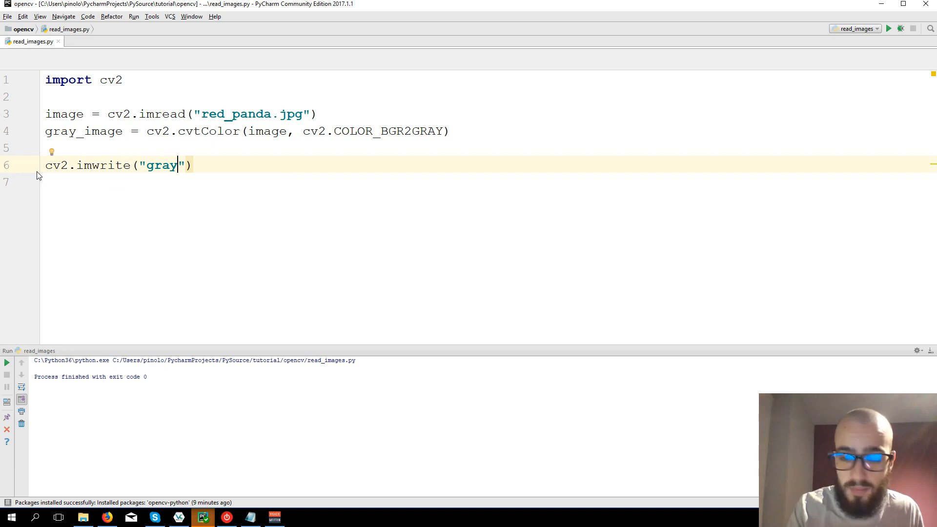
text(_panda)
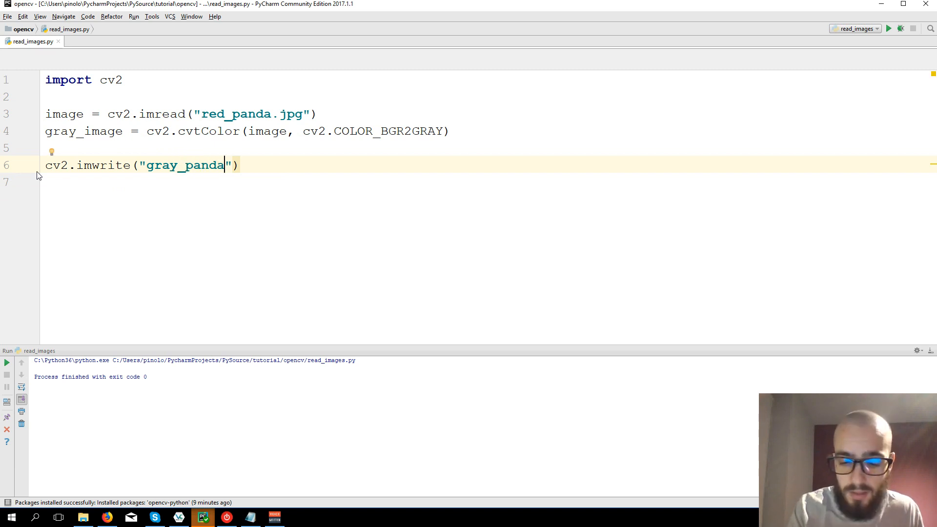
text(.)
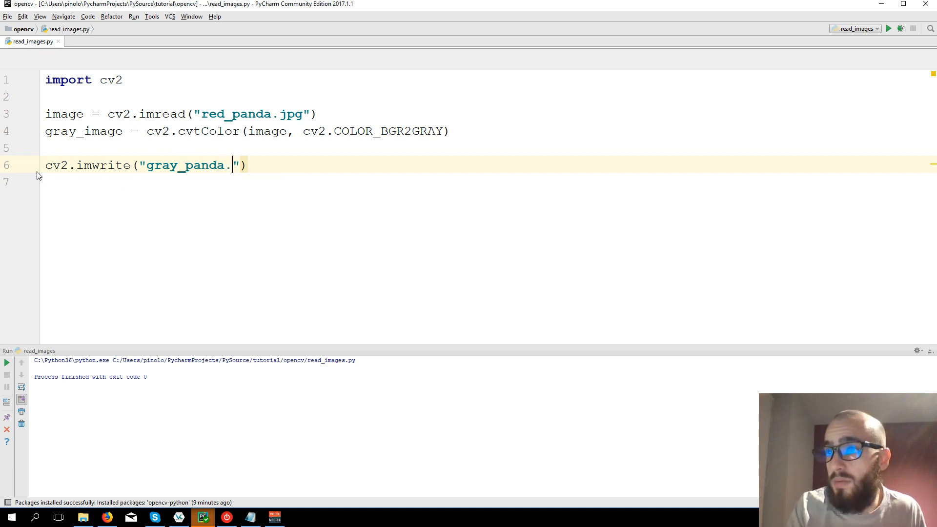
text(jpg)
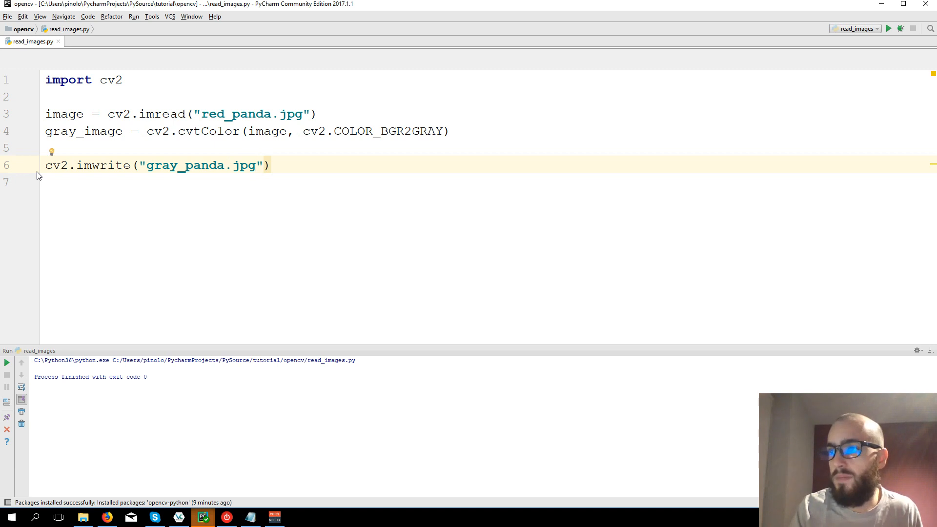
text(,)
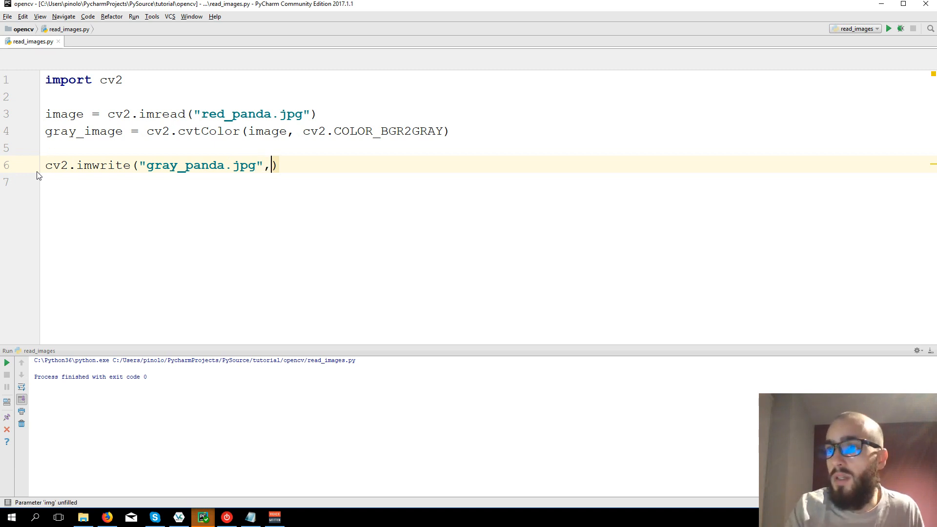
text(gray_image)
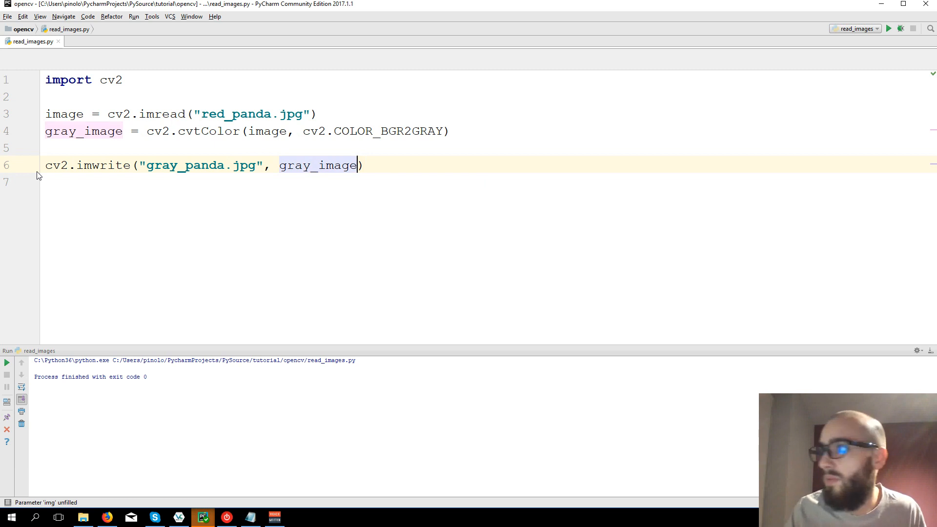
Run the script to write gray_panda.jpg to the opencv folder.
click(889, 28)
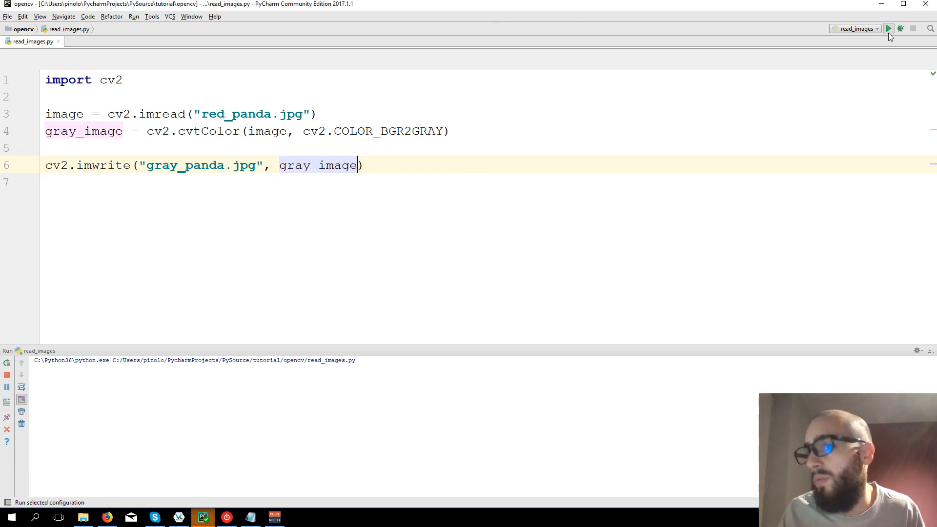
click(888, 28)
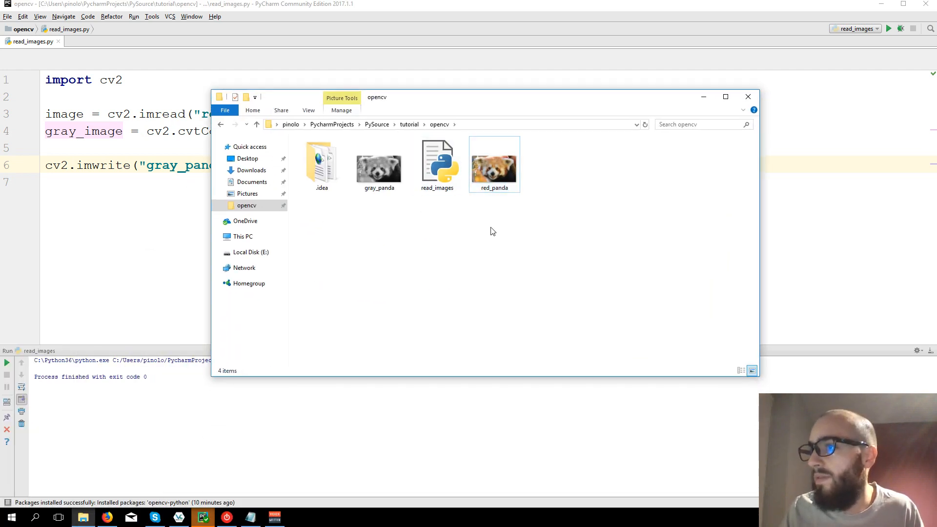
Open gray_panda from the opencv folder in the Photos viewer.
click(379, 164)
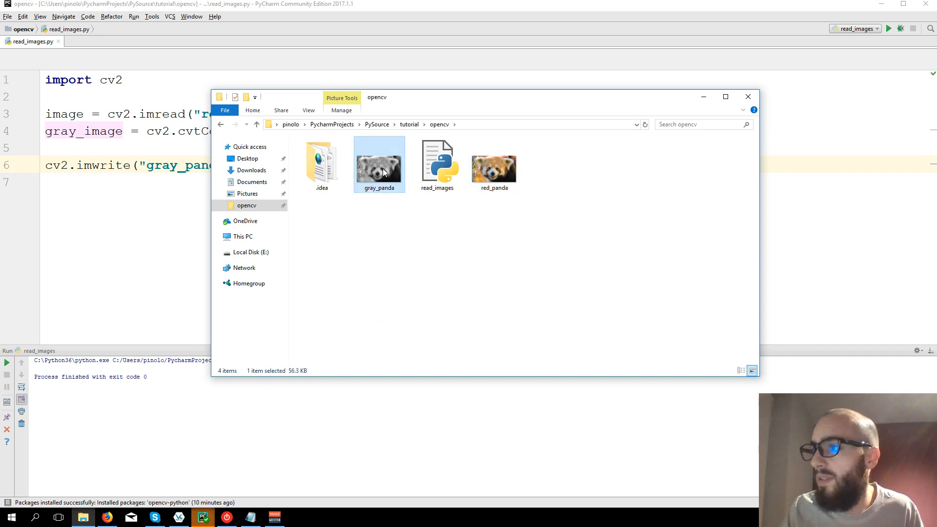
double_click(379, 161)
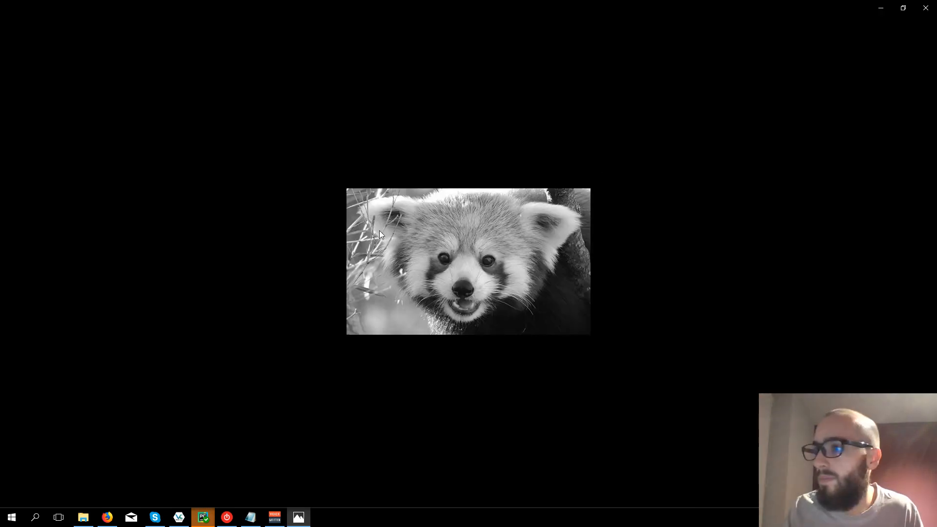